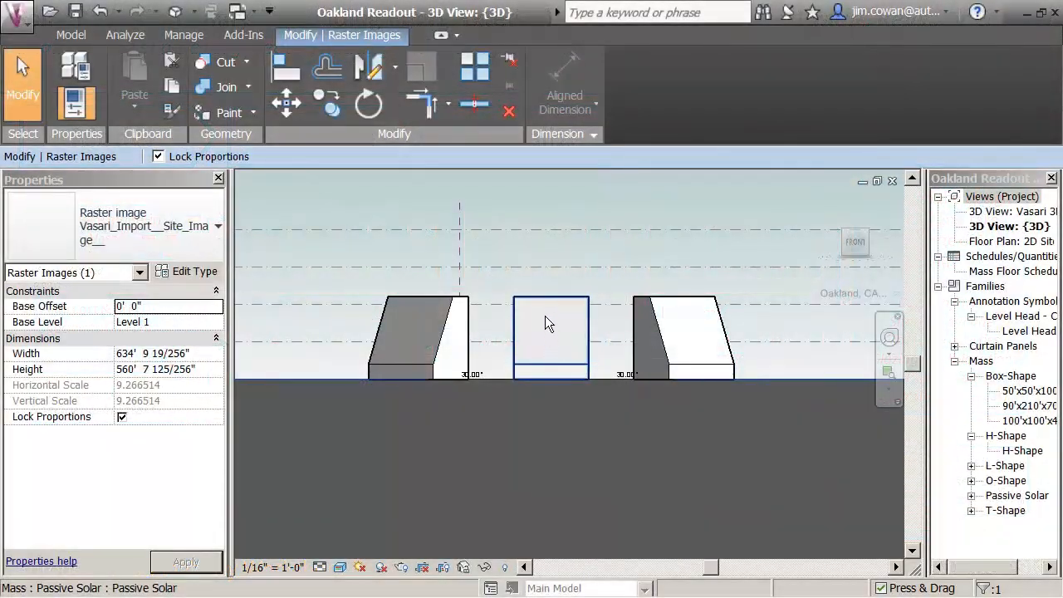
View the three masses in 3D perspective over the aerial image with nothing selected.
left_click(677, 332)
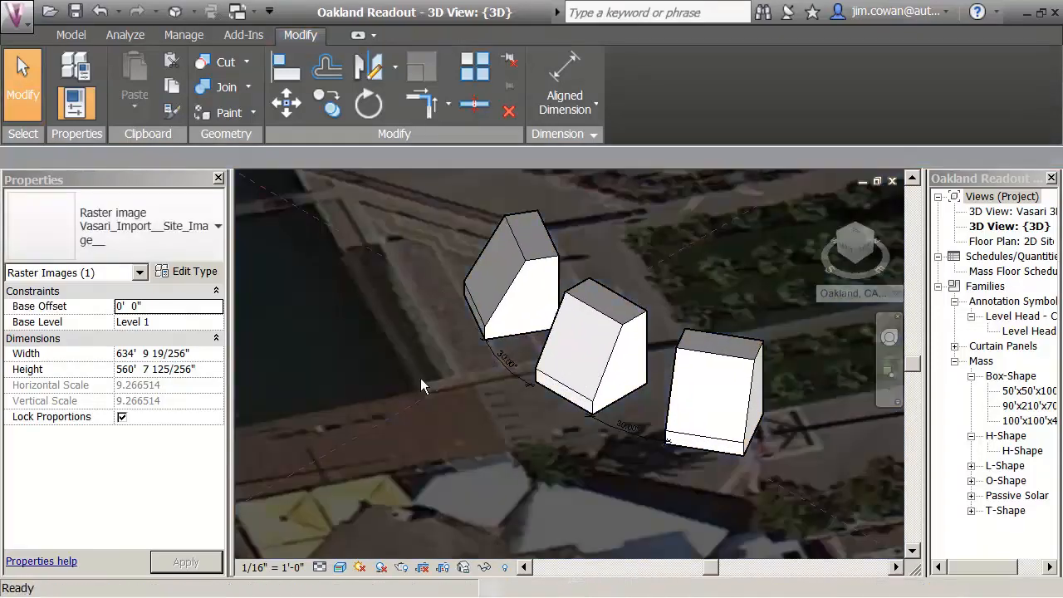
left_click(594, 349)
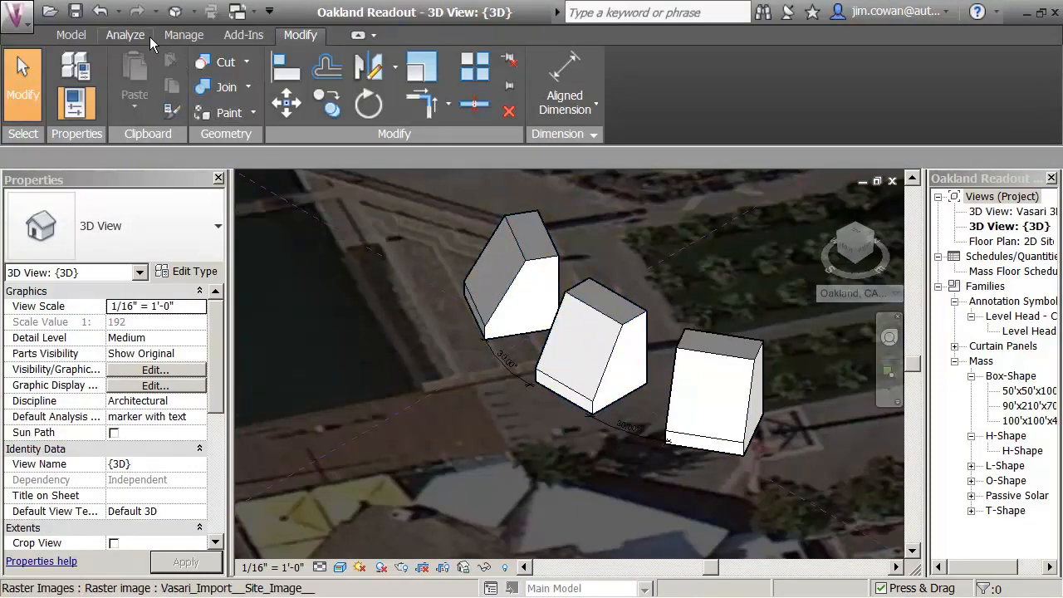
Run Solar Analysis on the middle mass's sloped face for a one-year study.
left_click(125, 35)
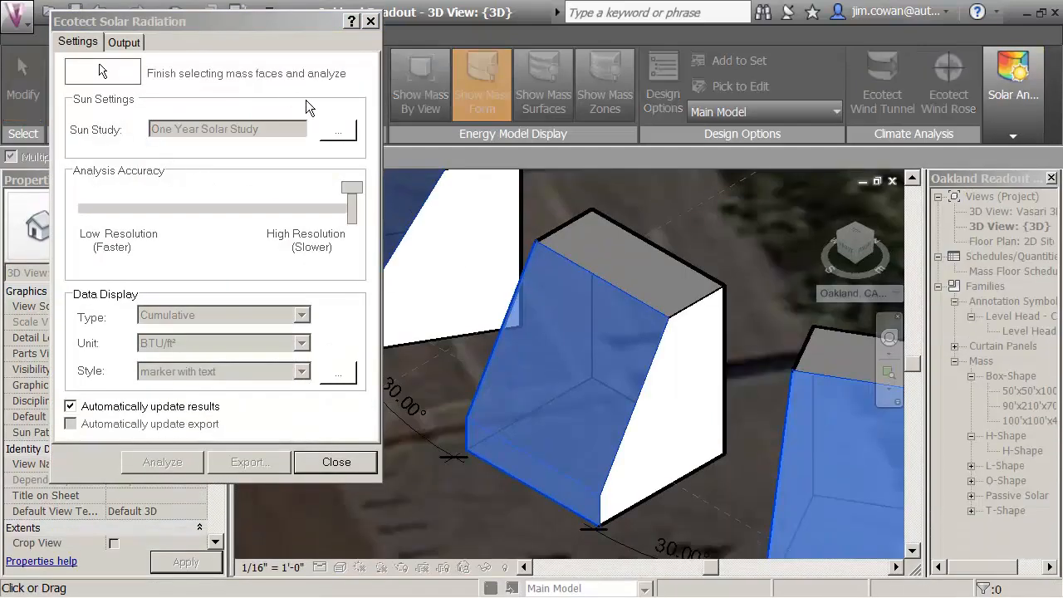
mouse_move(873, 465)
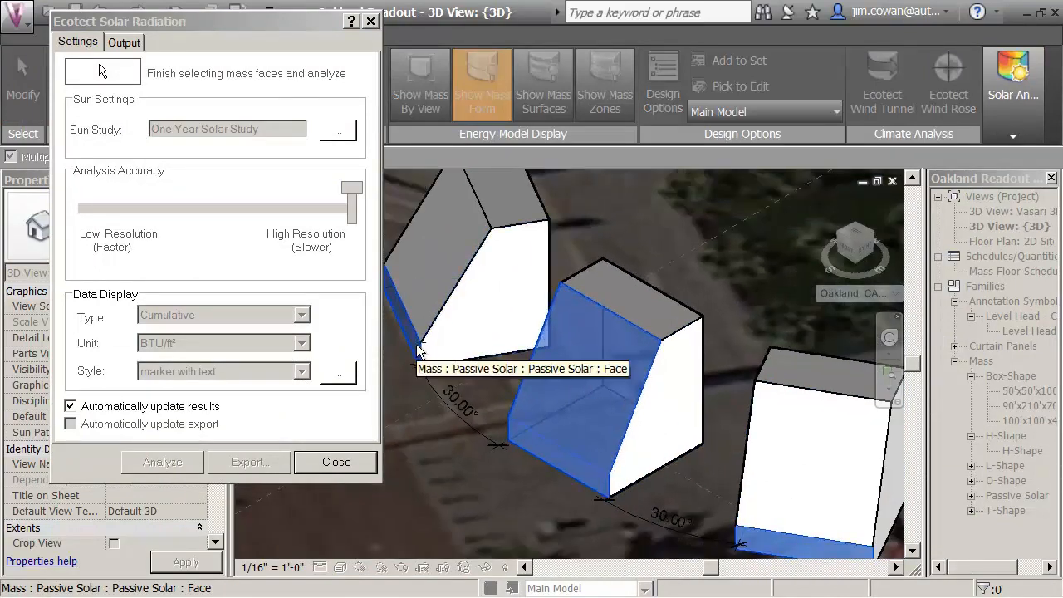
mouse_move(780, 547)
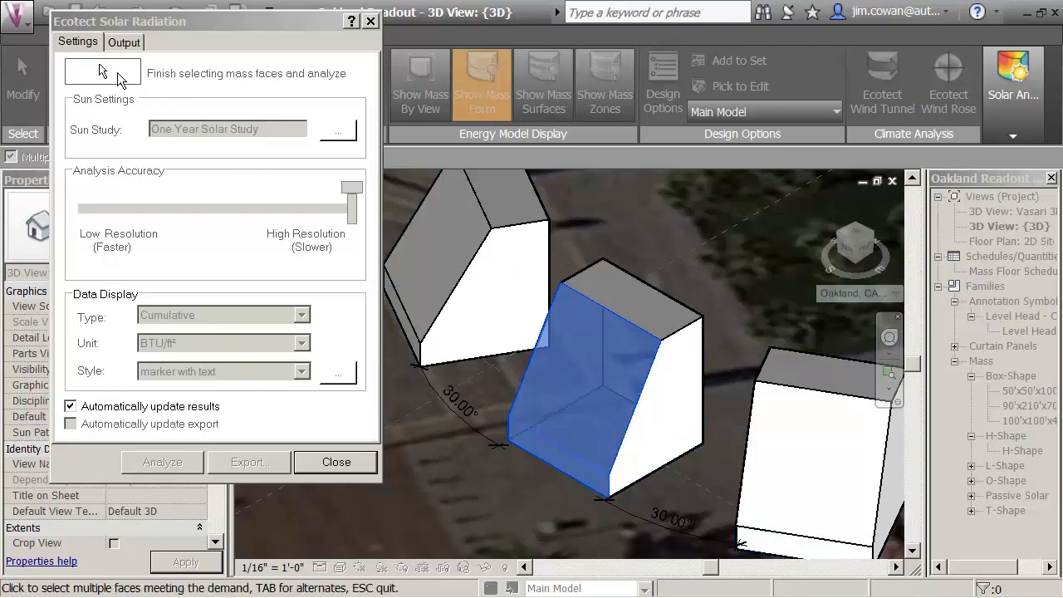
left_click(162, 462)
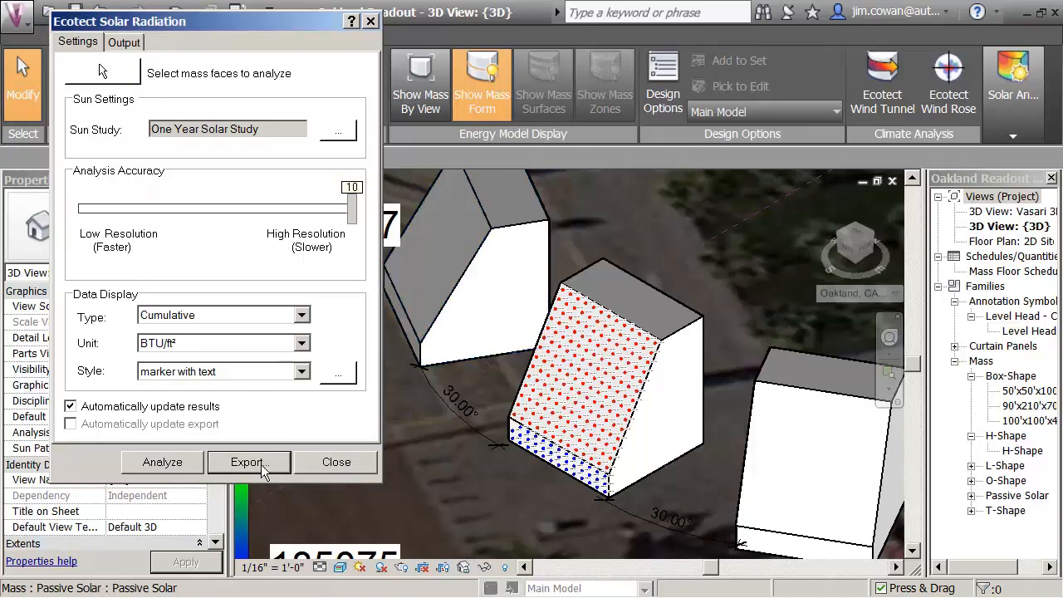
Export the results as due_south CSV into Class Content > Authoring files - CEM > Class.
left_click(245, 462)
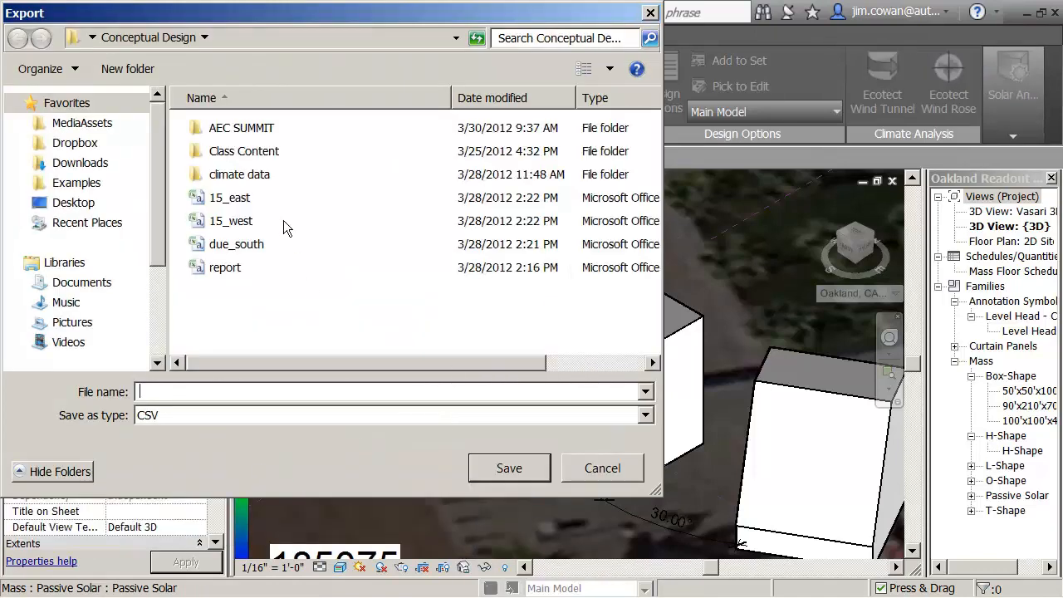
double_click(244, 150)
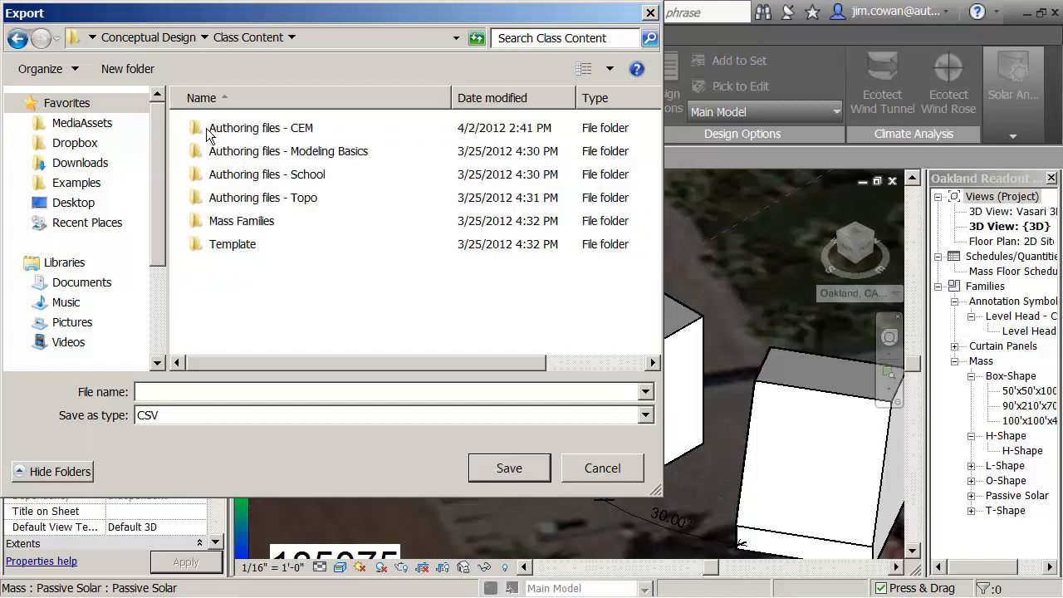
double_click(259, 126)
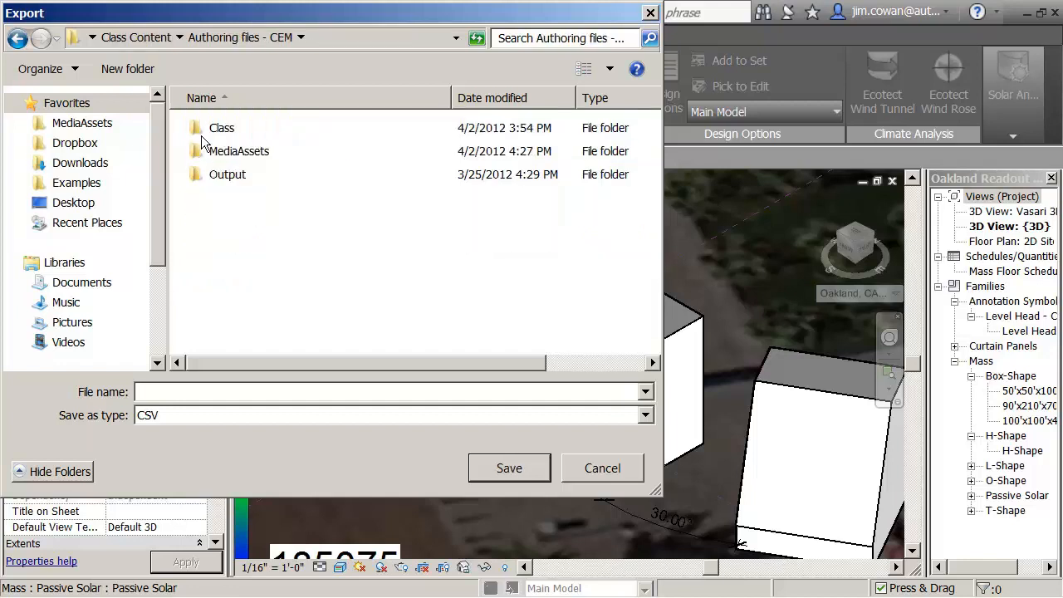
double_click(222, 126)
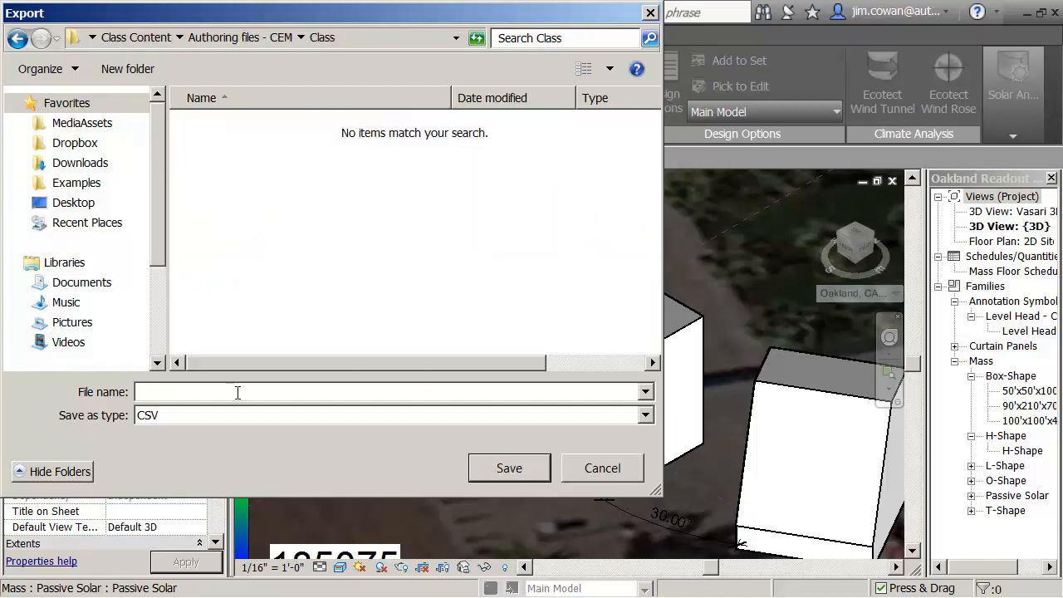
type("du")
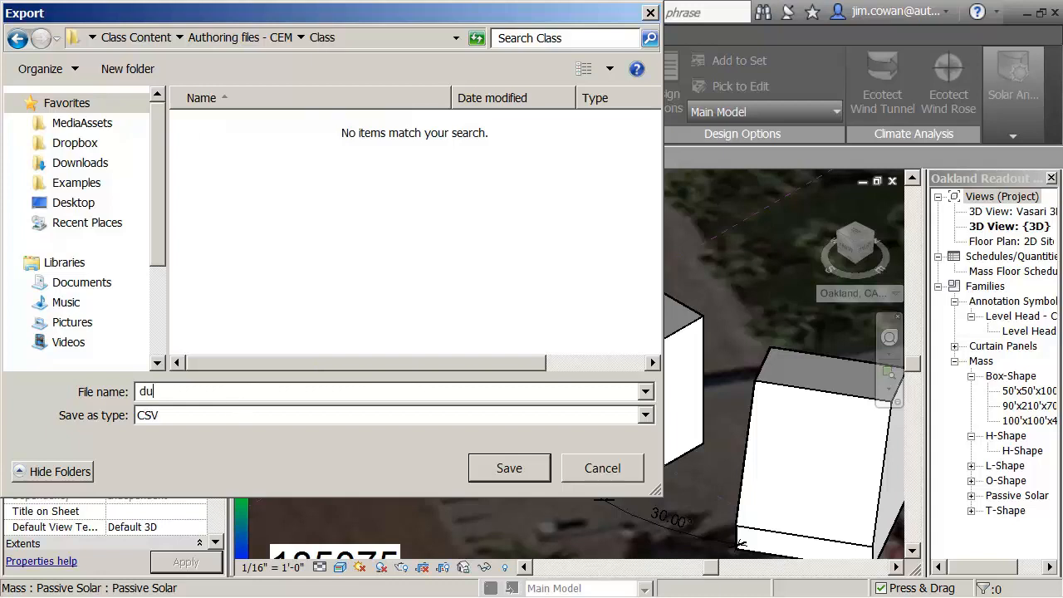
type("e_south")
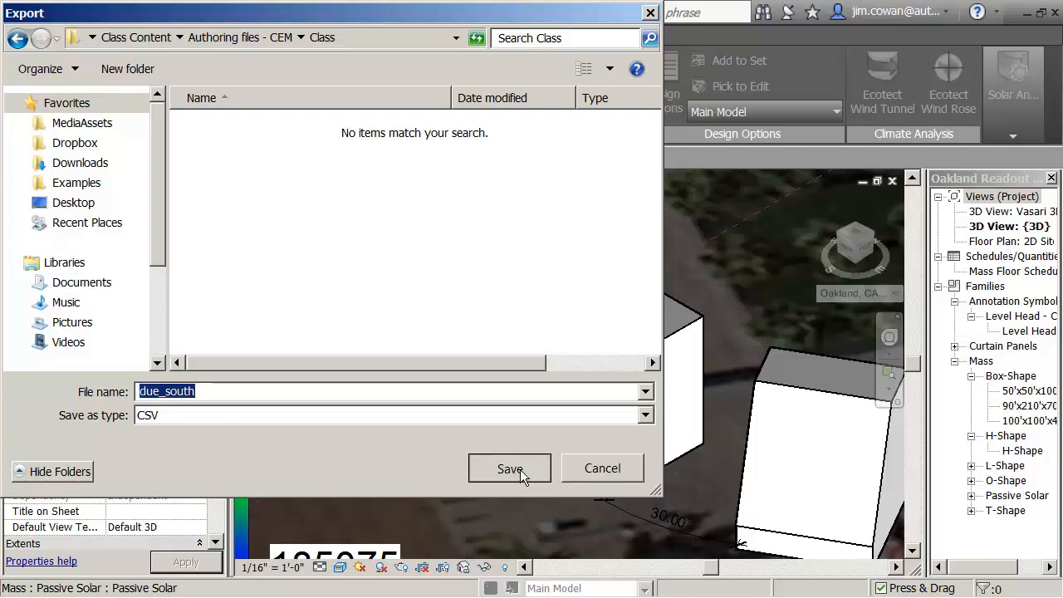
left_click(508, 468)
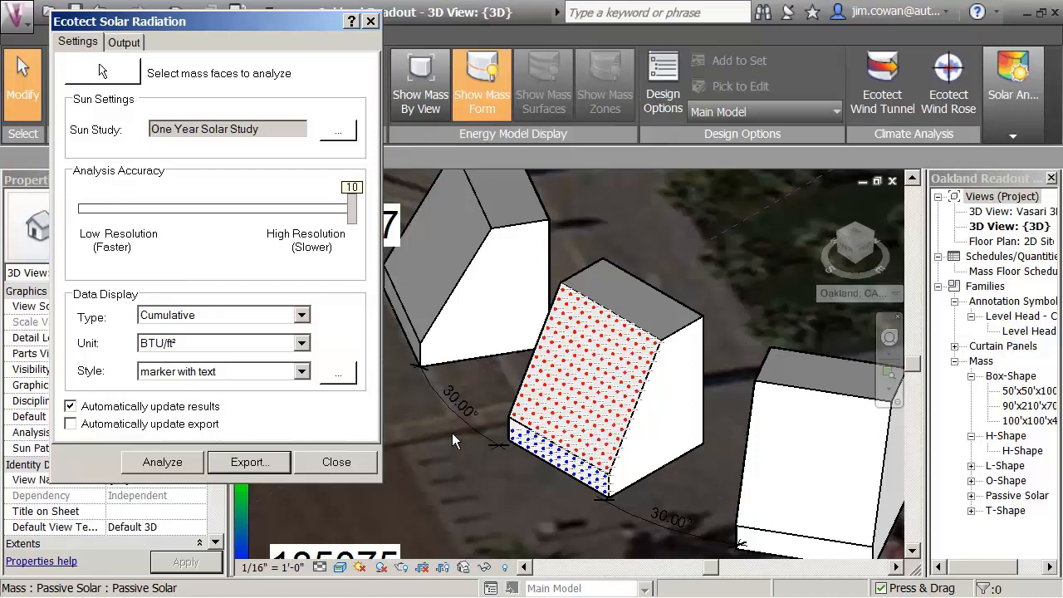
Dismiss the Ecotect Solar Radiation dialog, keeping the BTU/ft² legend over the model.
left_click(335, 462)
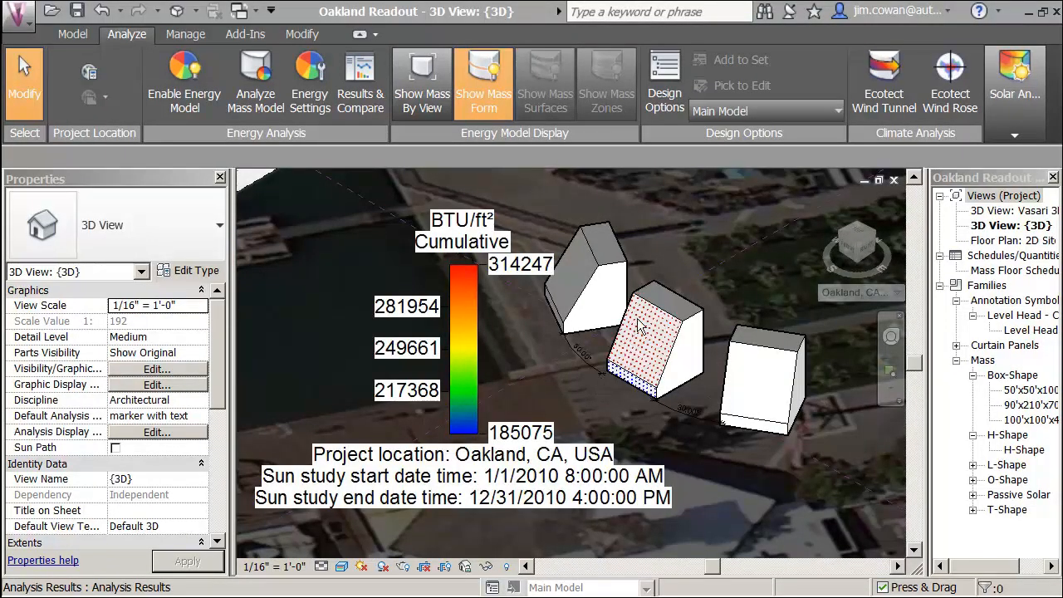
mouse_move(647, 323)
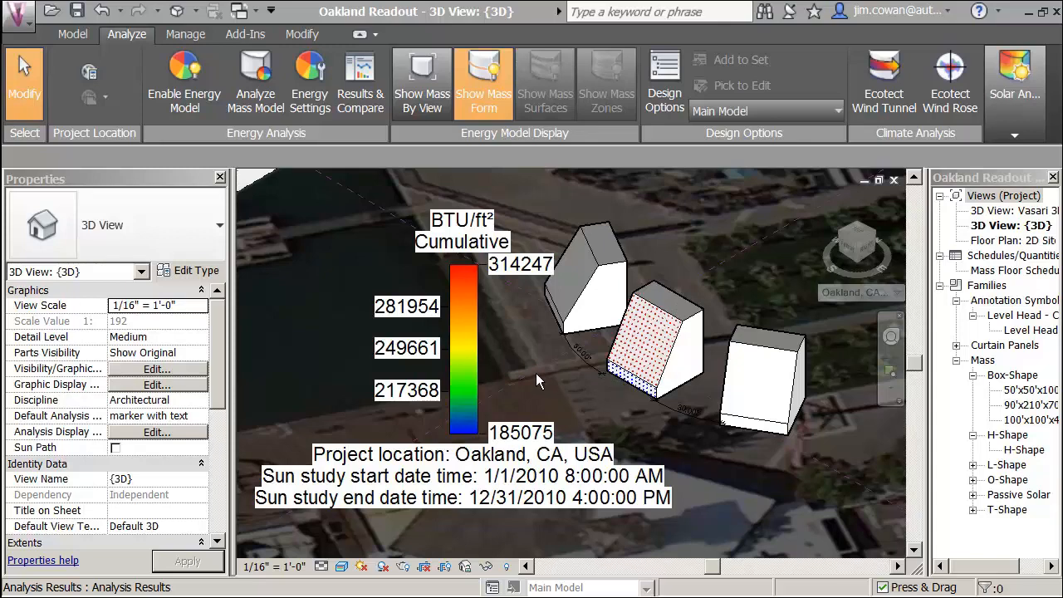
mouse_move(359, 533)
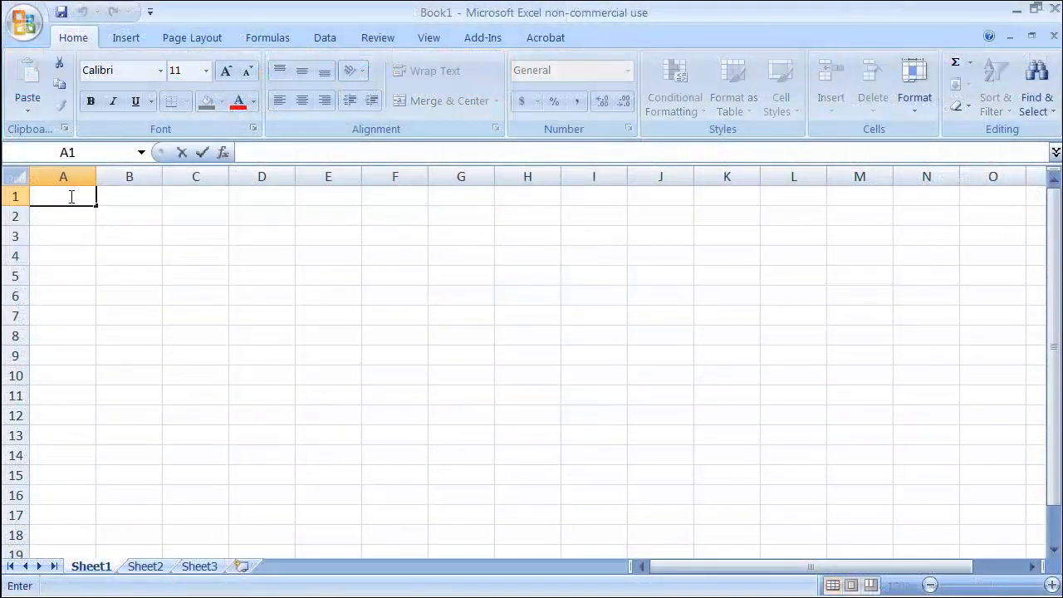
Enter 'Due South' in A1 and go to the Data ribbon's external data tools.
type("Due")
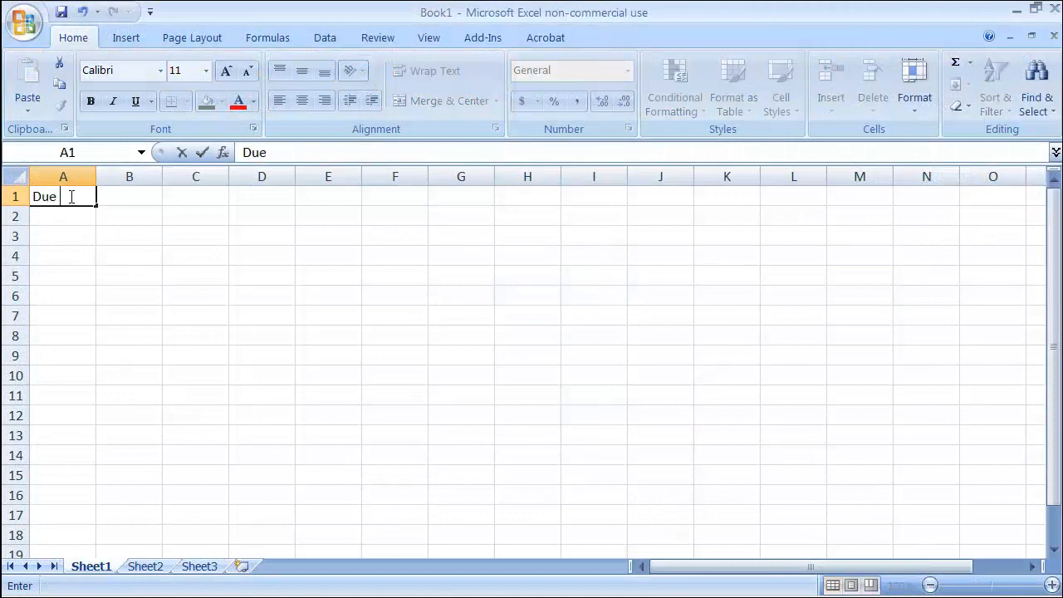
type("South")
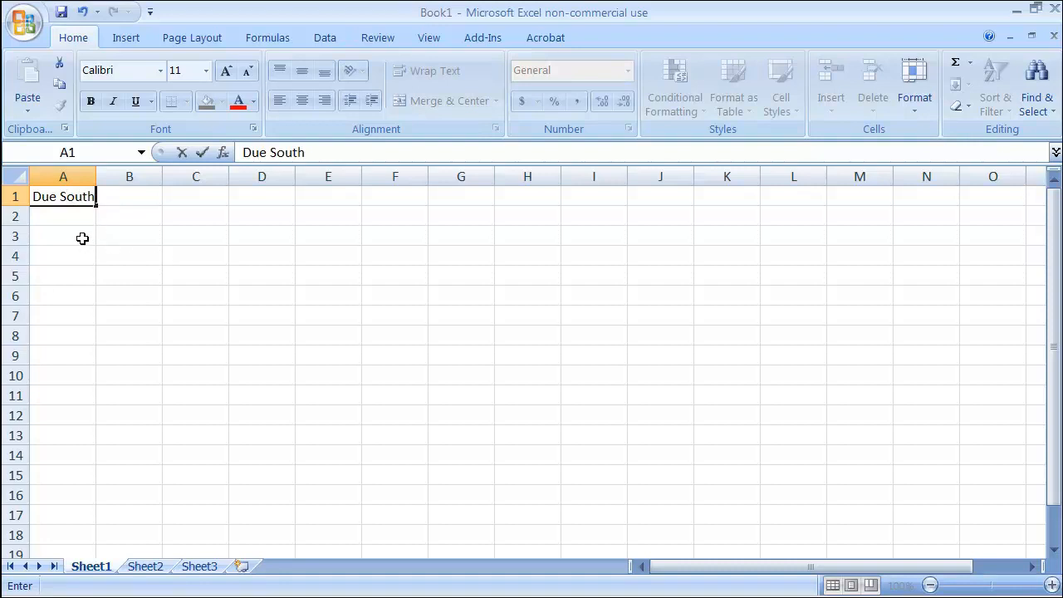
left_click(126, 36)
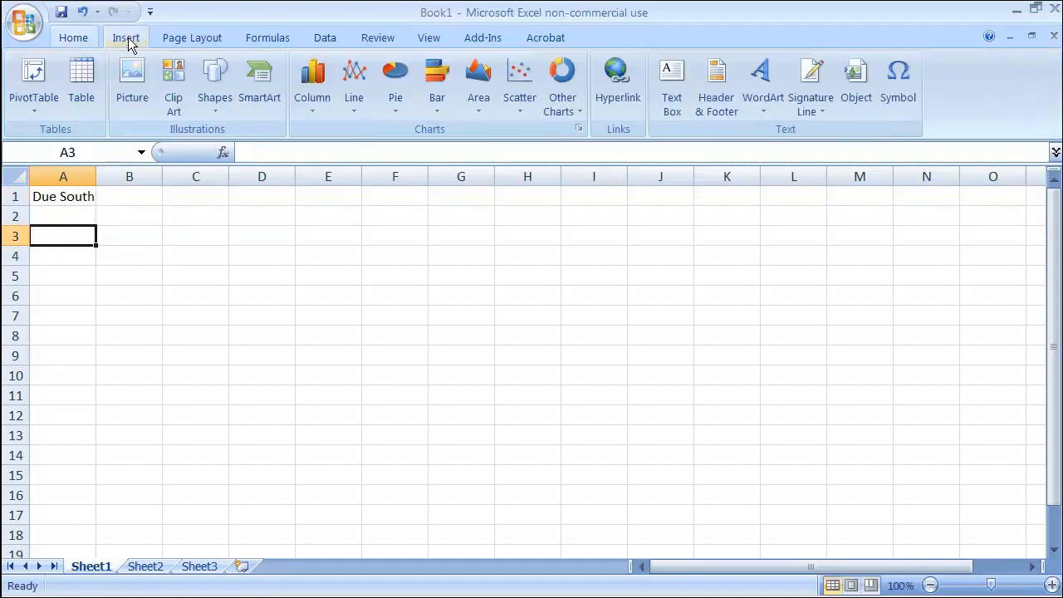
mouse_move(312, 80)
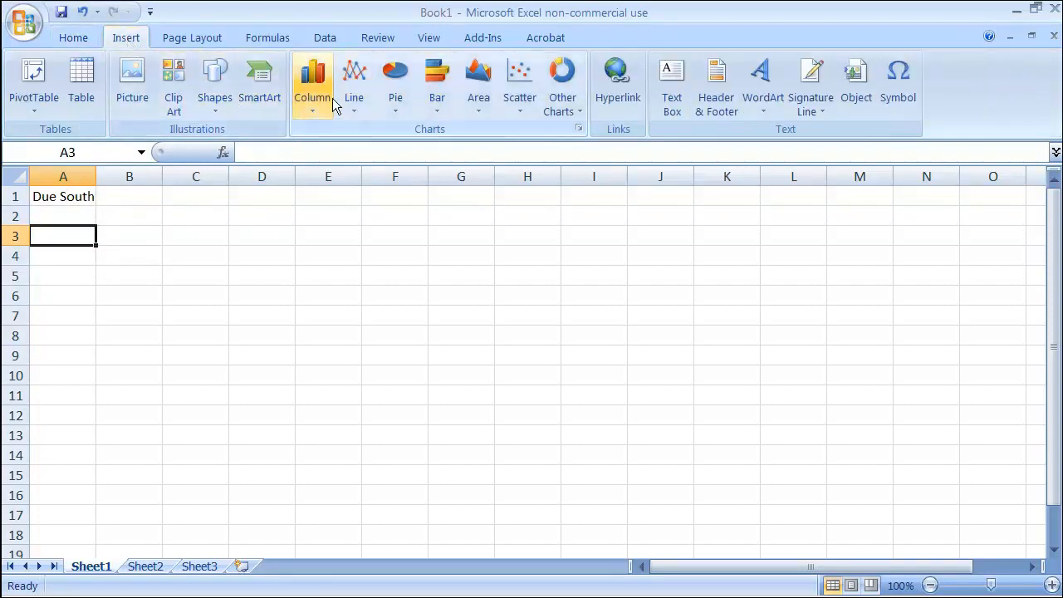
left_click(324, 36)
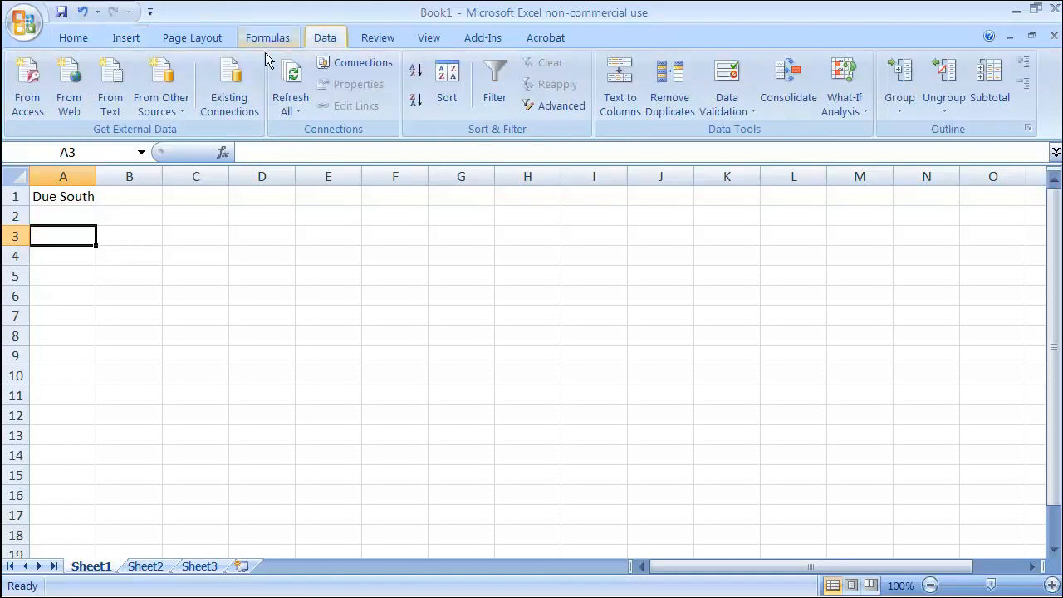
Choose From Text and import the due_south file from Authoring files - CEM > Class.
left_click(109, 87)
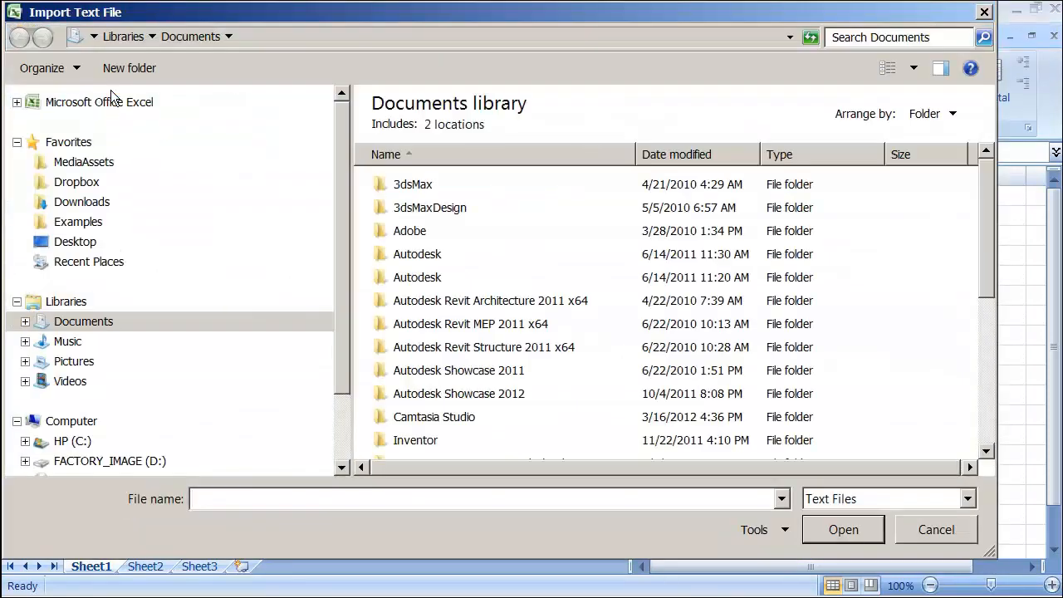
mouse_move(75, 242)
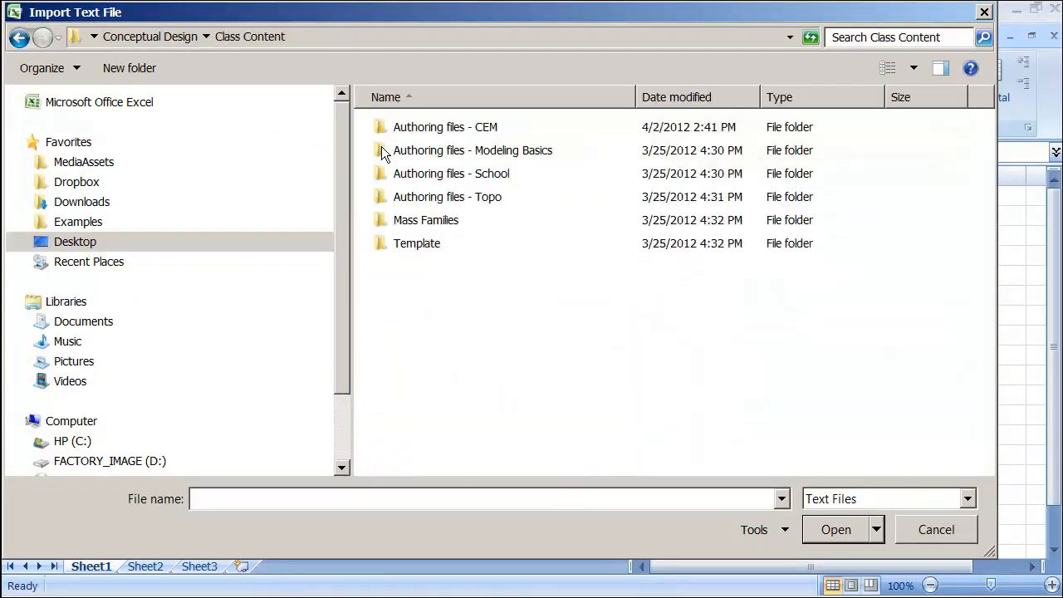
double_click(445, 127)
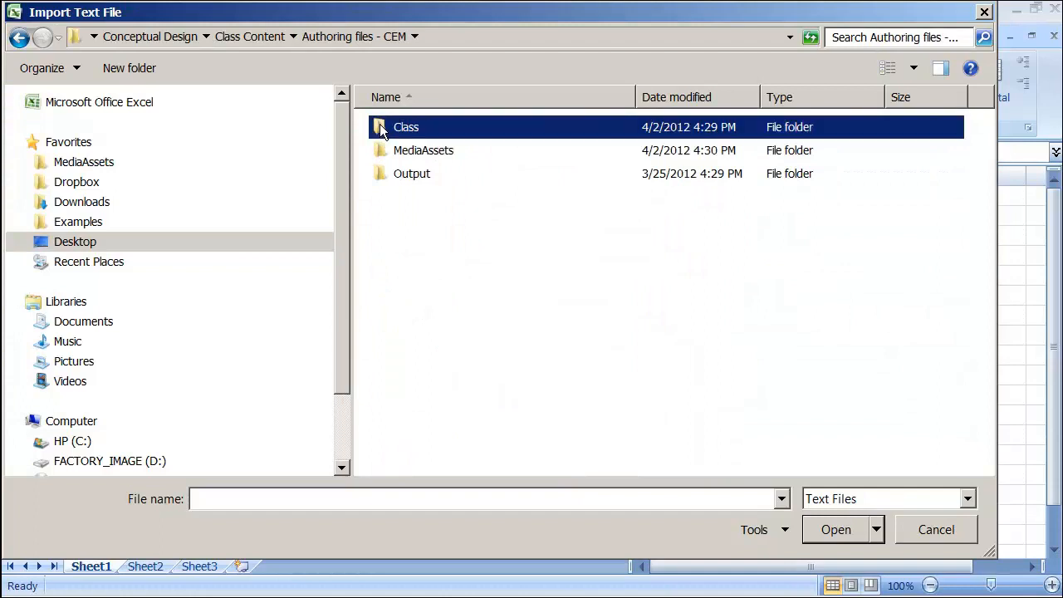
double_click(406, 126)
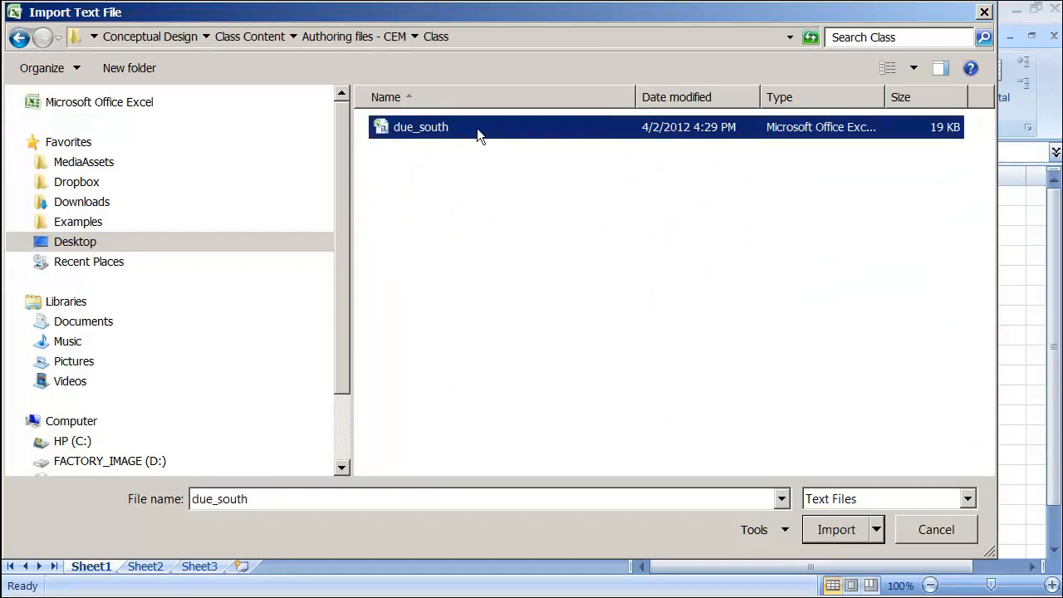
mouse_move(430, 146)
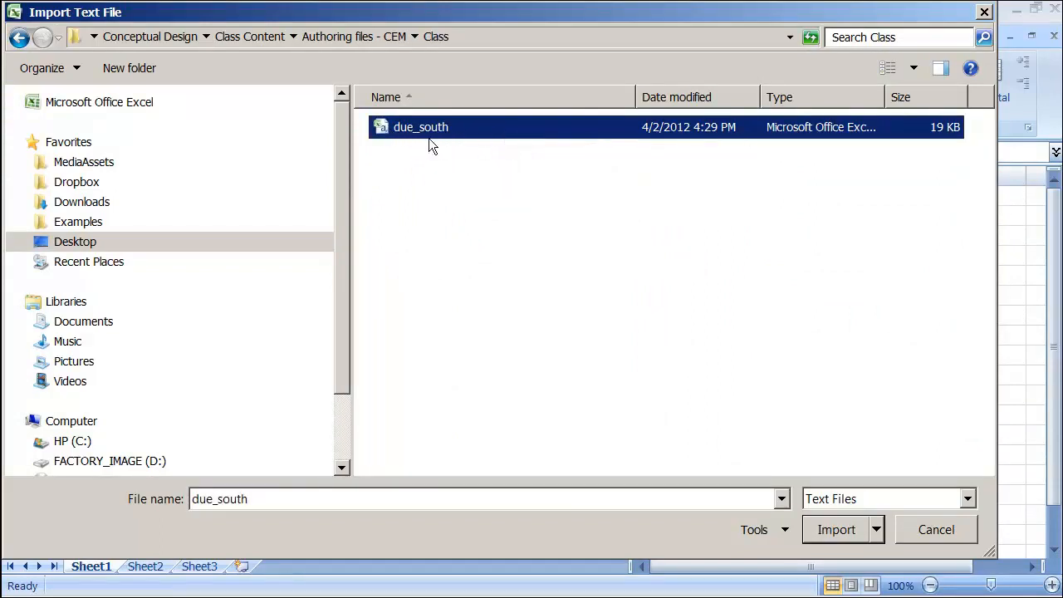
left_click(835, 528)
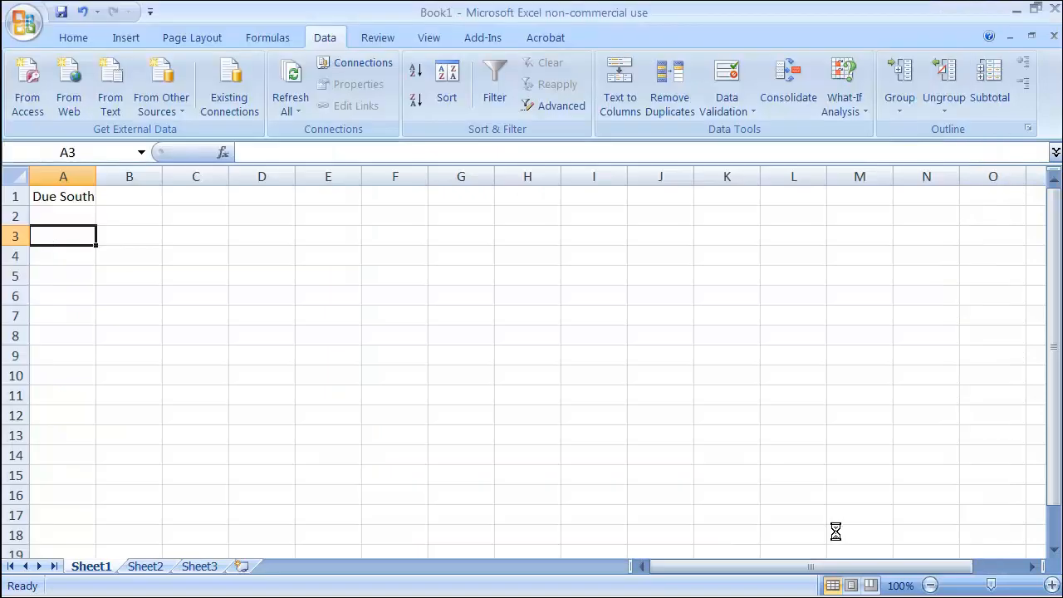
Set the wizard to Delimited with Comma on and Tab off, advancing to the column step.
left_click(110, 83)
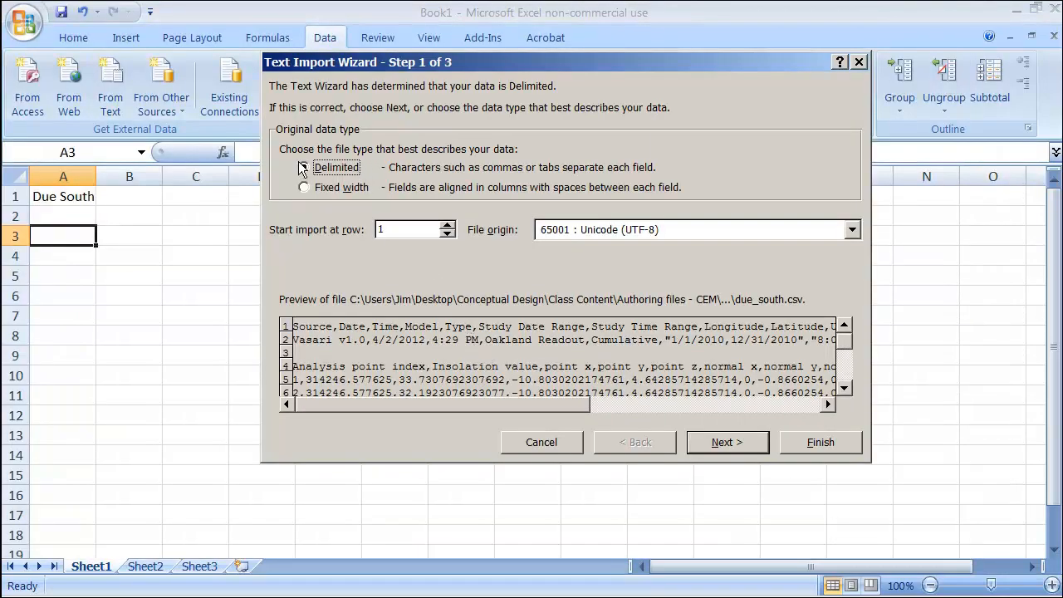
left_click(304, 166)
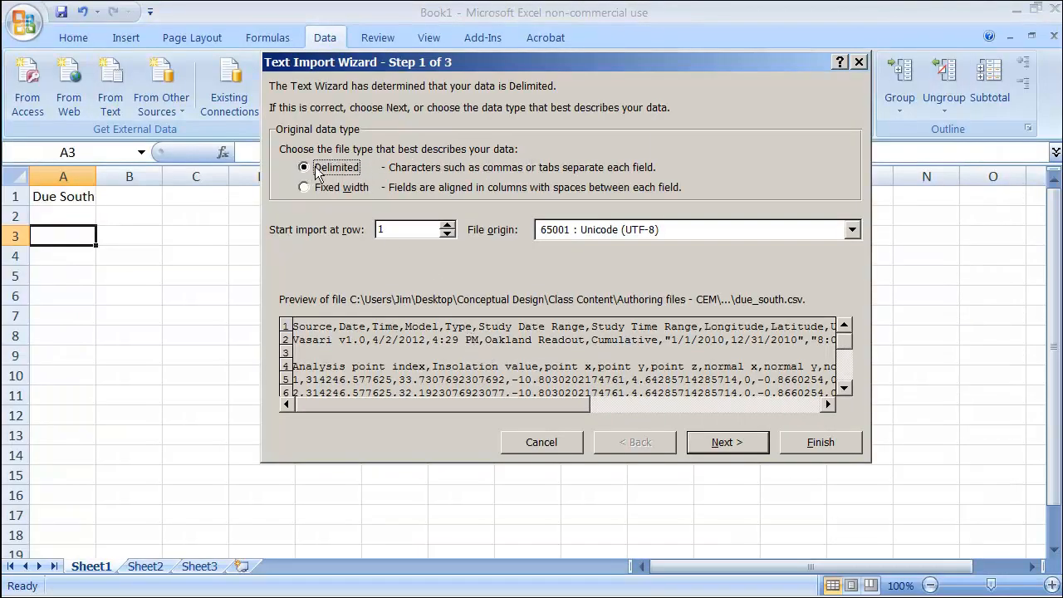
mouse_move(314, 362)
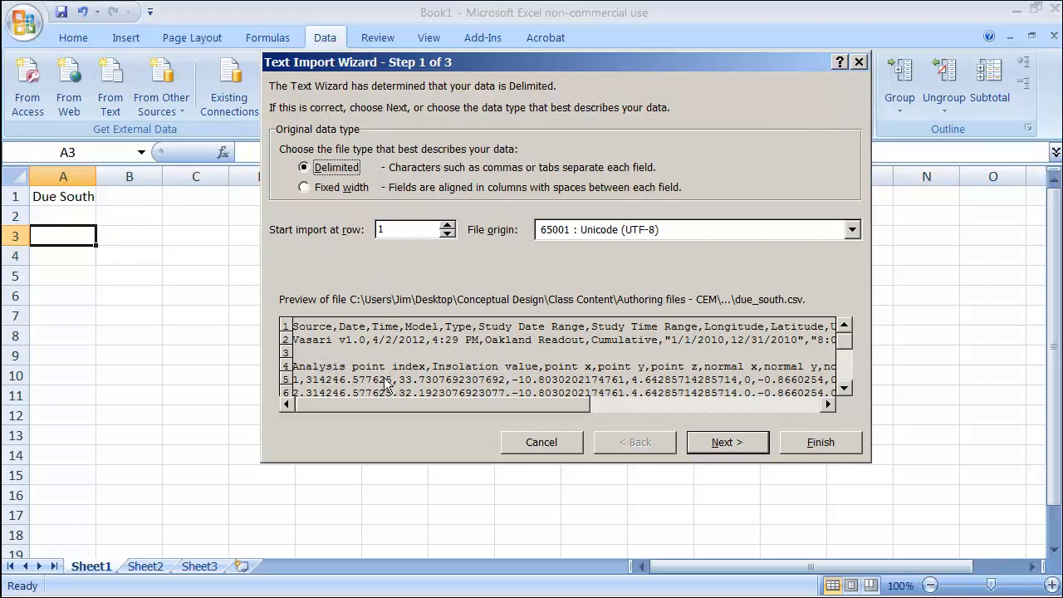
mouse_move(392, 209)
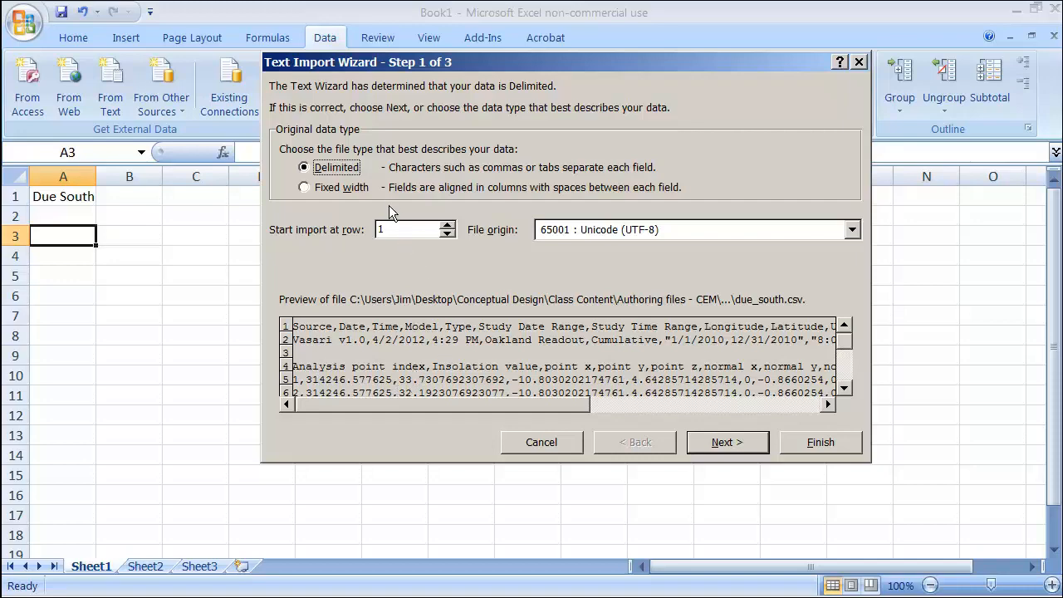
mouse_move(594, 372)
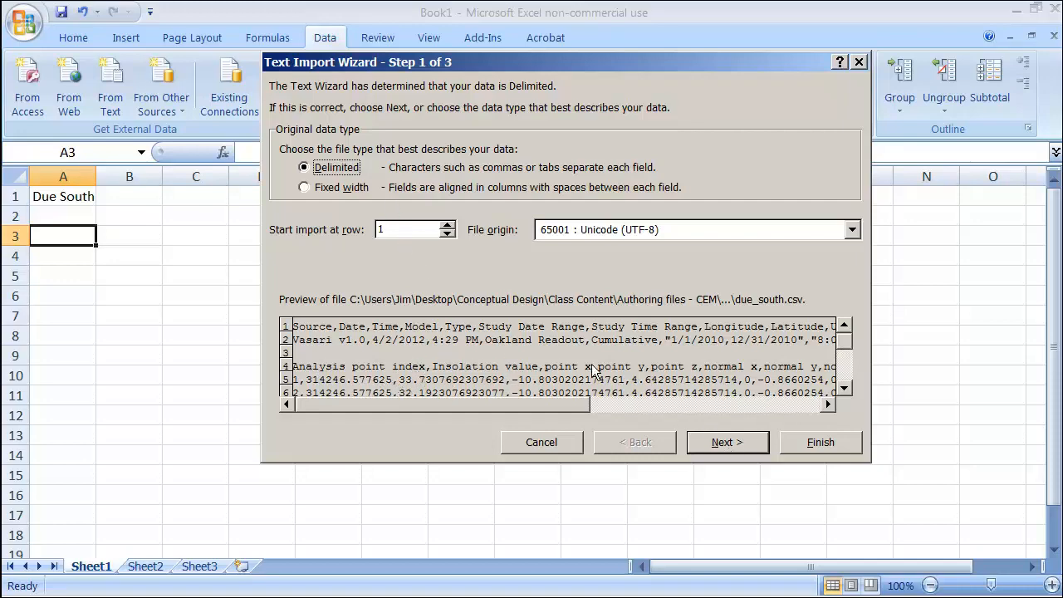
left_click(725, 441)
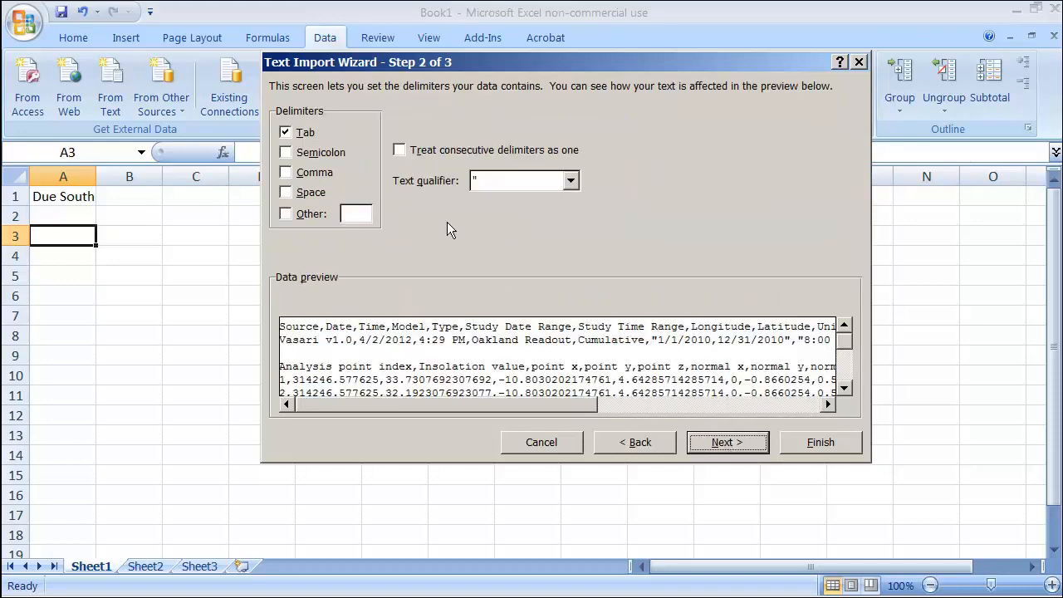
left_click(286, 171)
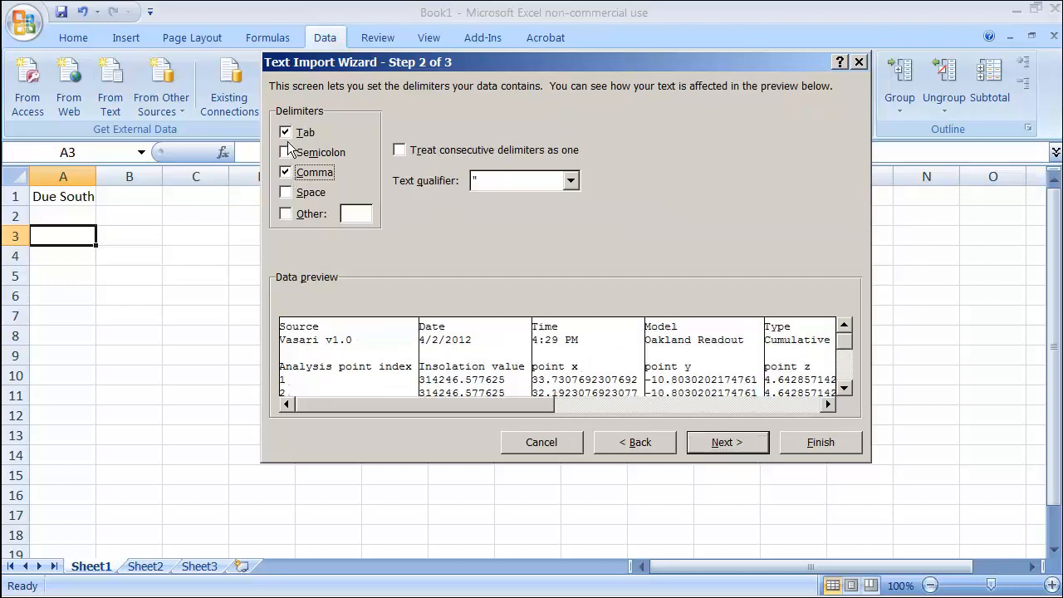
left_click(285, 133)
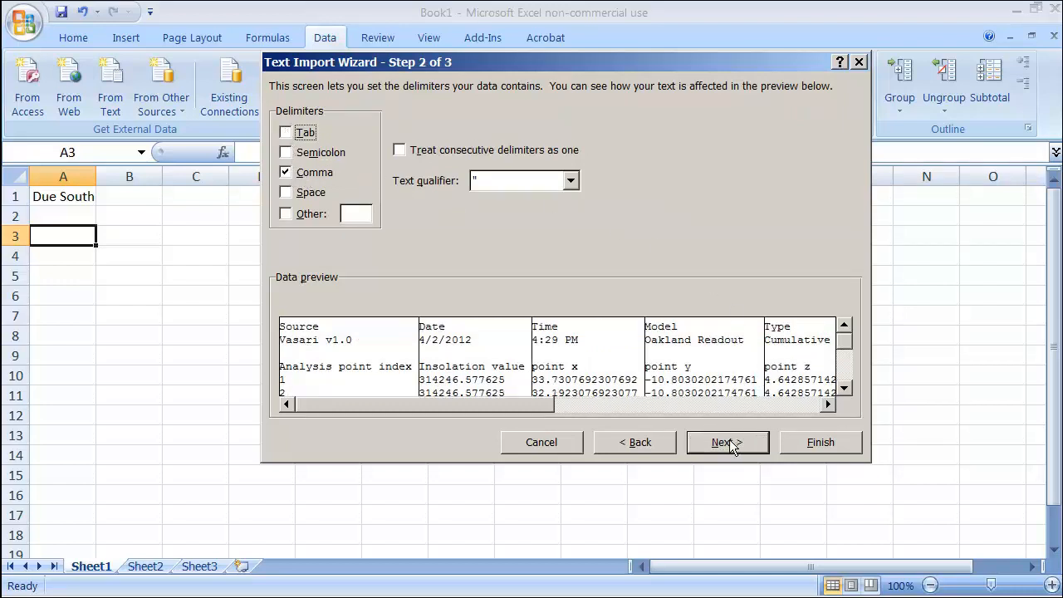
left_click(726, 442)
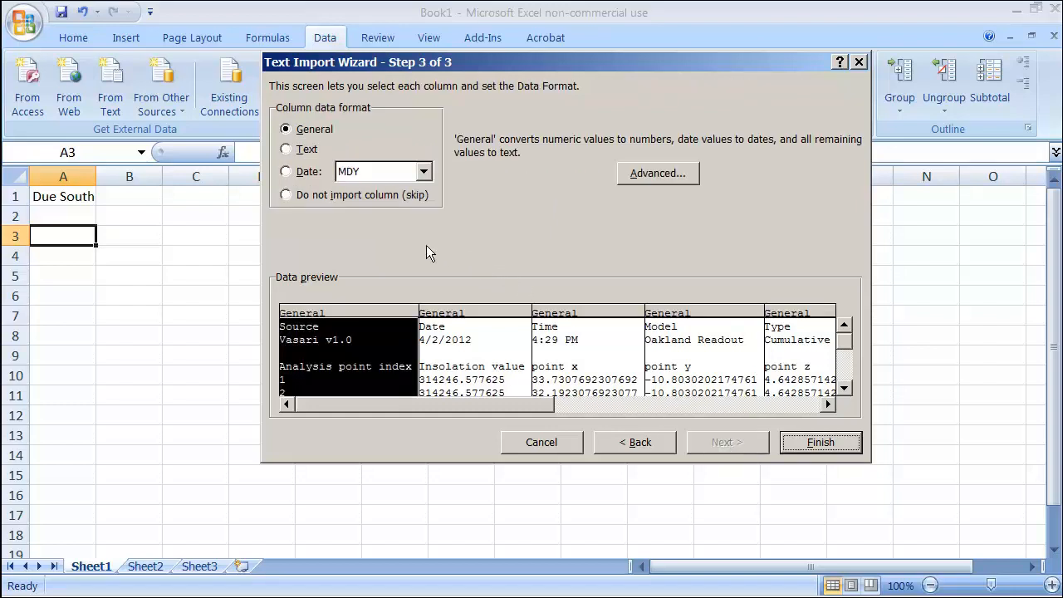
mouse_move(385, 350)
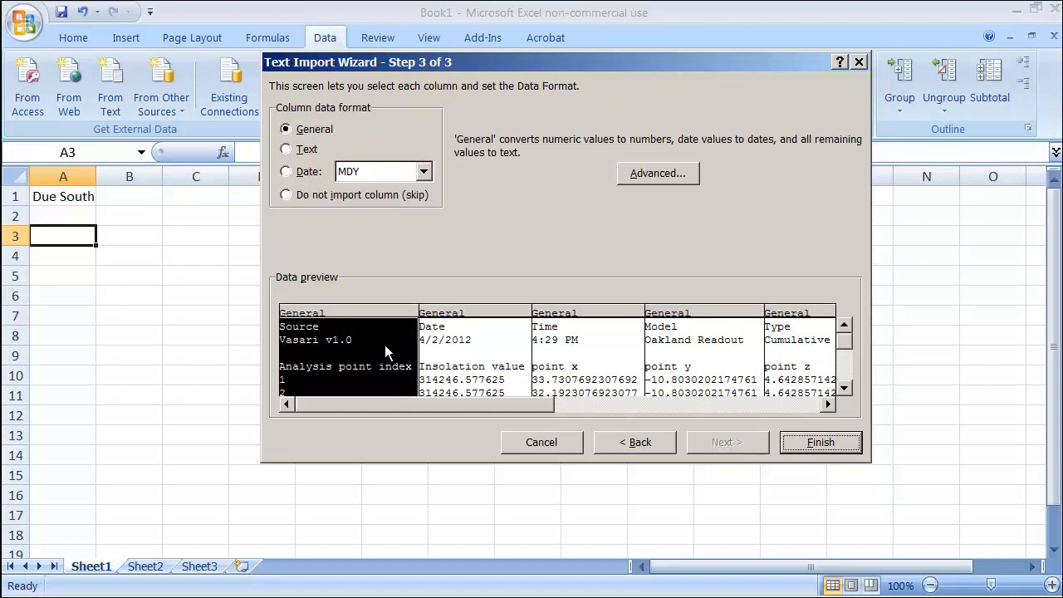
mouse_move(681, 357)
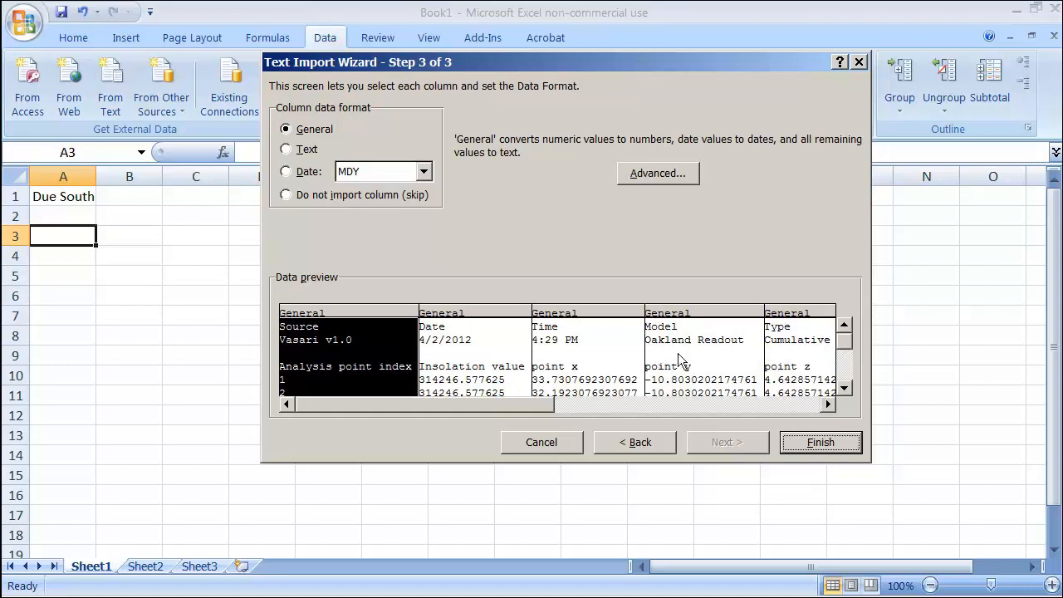
mouse_move(601, 390)
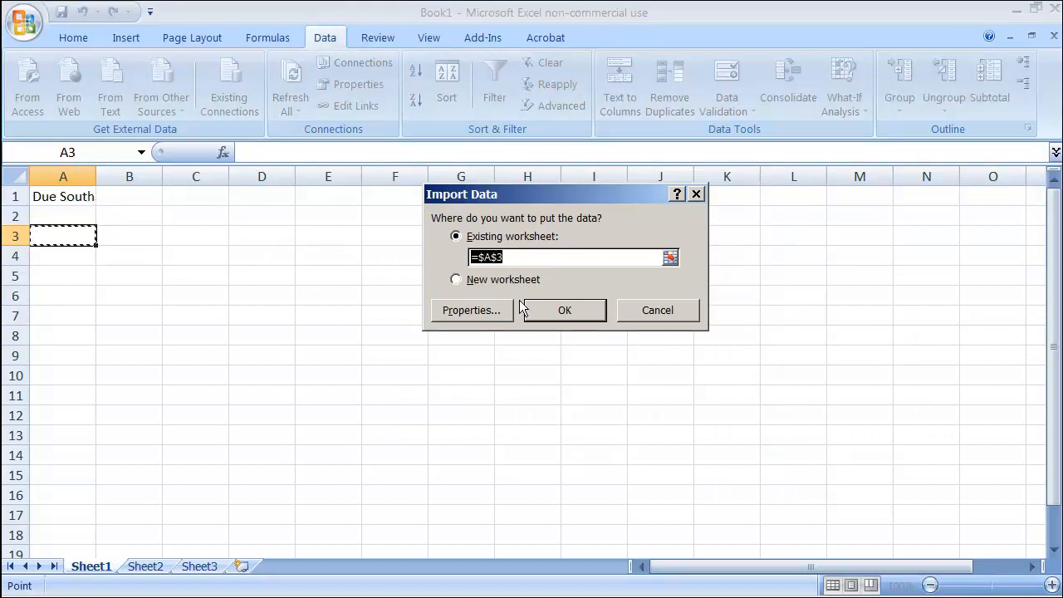
Place the imported data at $A$3 and select B2 for the total.
left_click(564, 311)
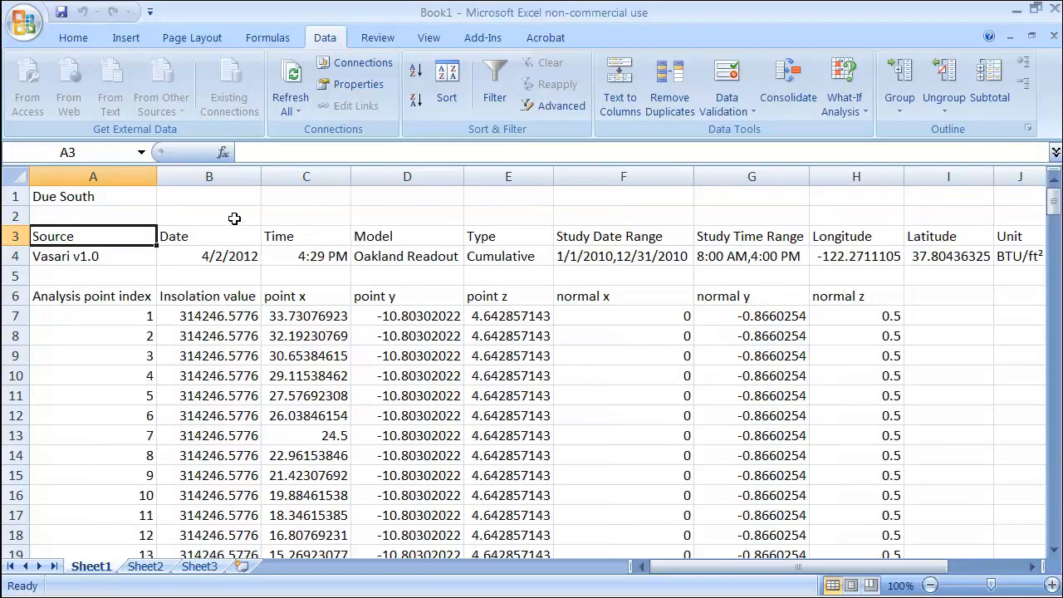
left_click(209, 216)
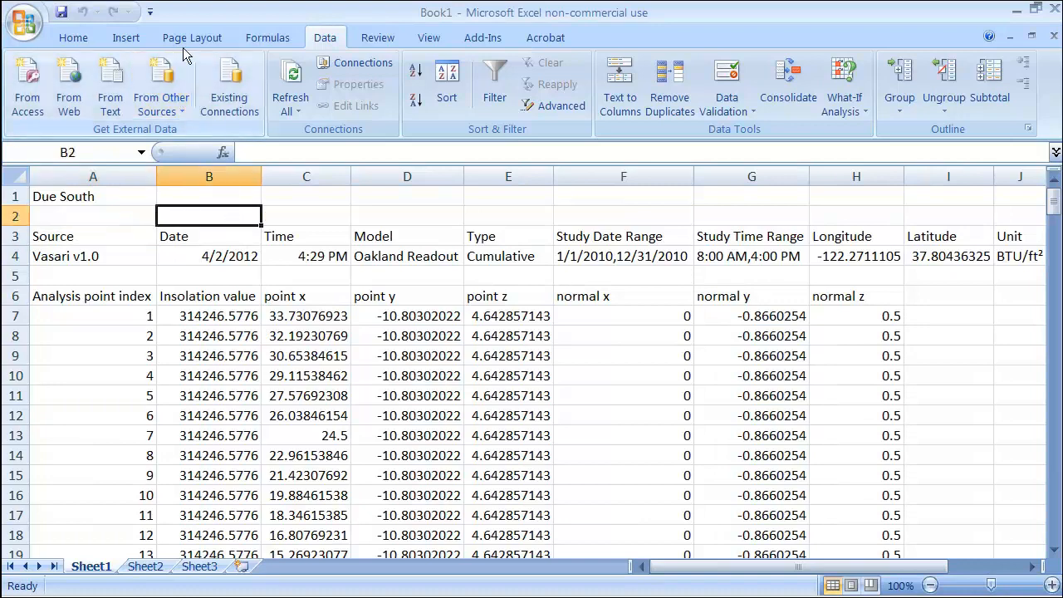
AutoSum B7:B227 into B2 giving 64410815.32, then return to Home for bold.
left_click(267, 37)
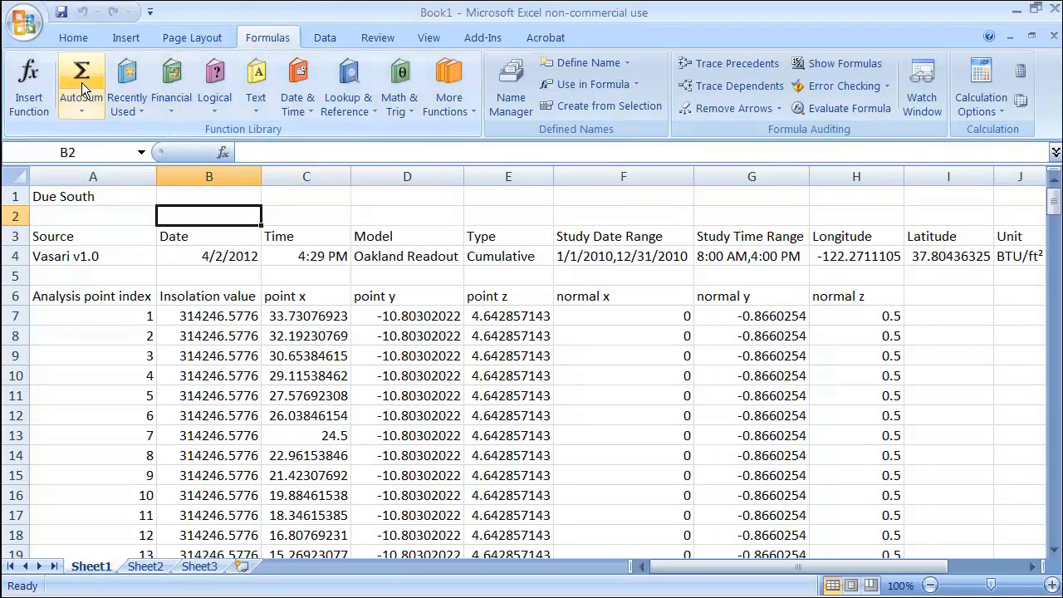
left_click(80, 75)
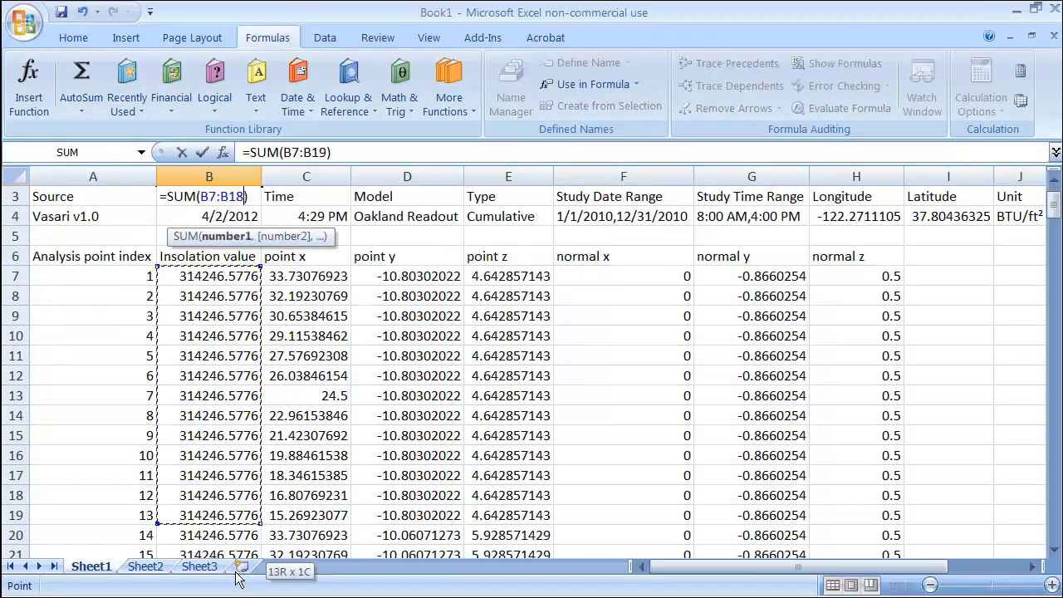
left_click_drag(209, 514, 210, 534)
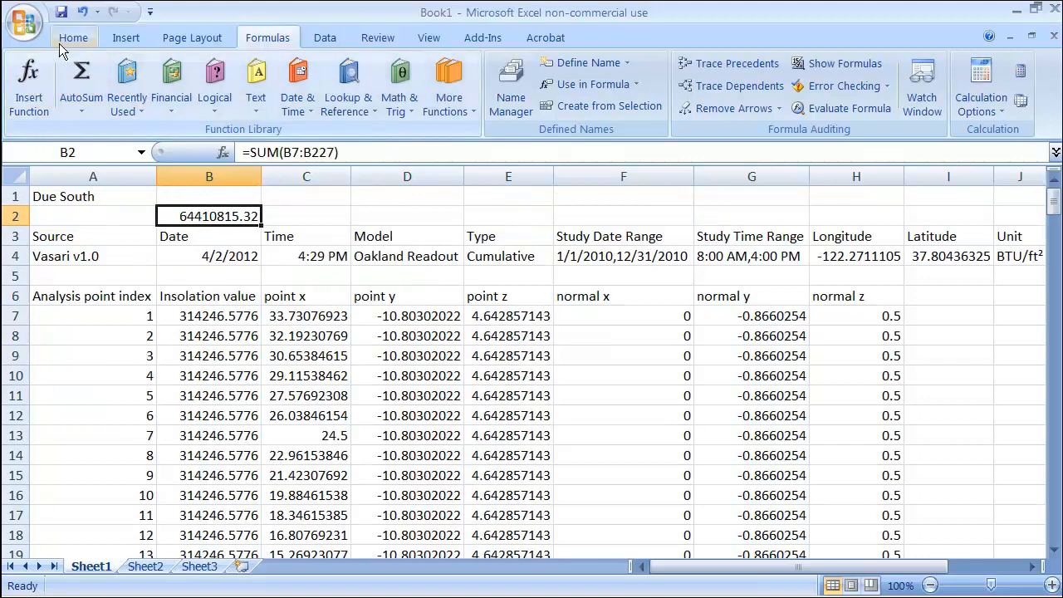
left_click(73, 37)
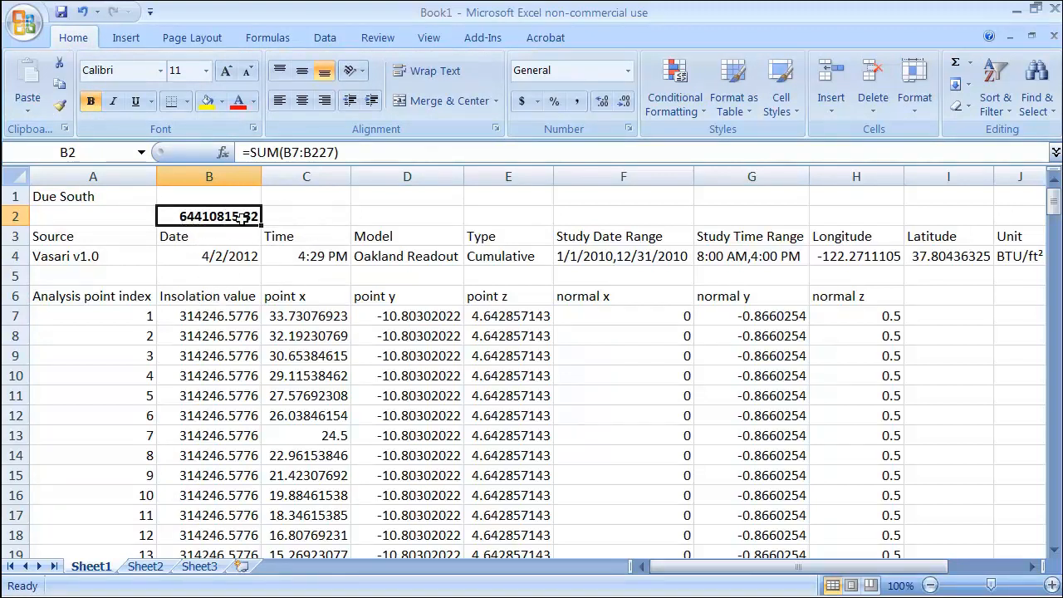
mouse_move(629, 362)
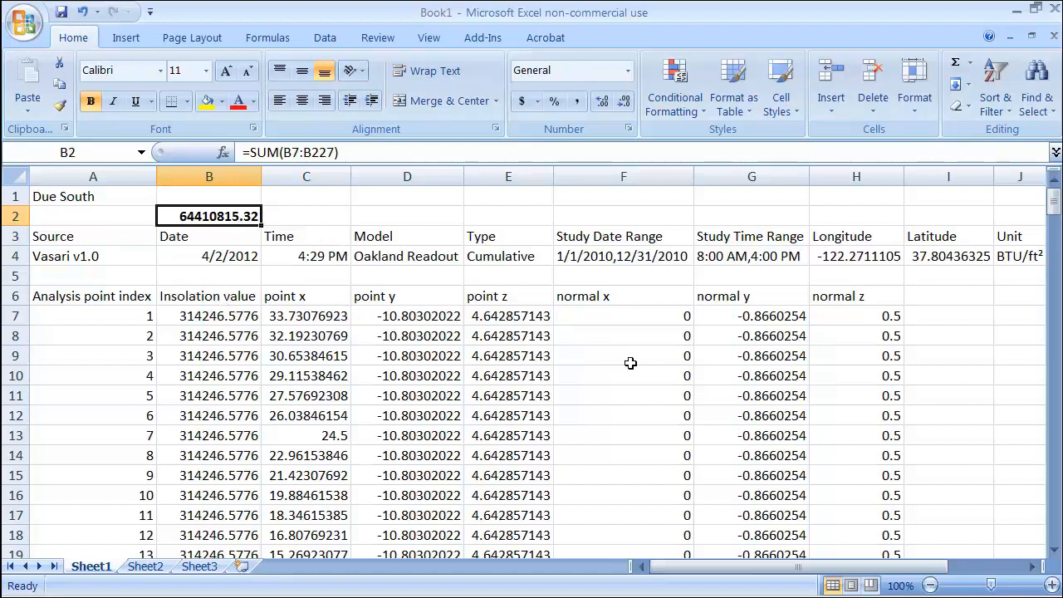
Select columns C through I and hide them via the right-click menu.
left_click(622, 336)
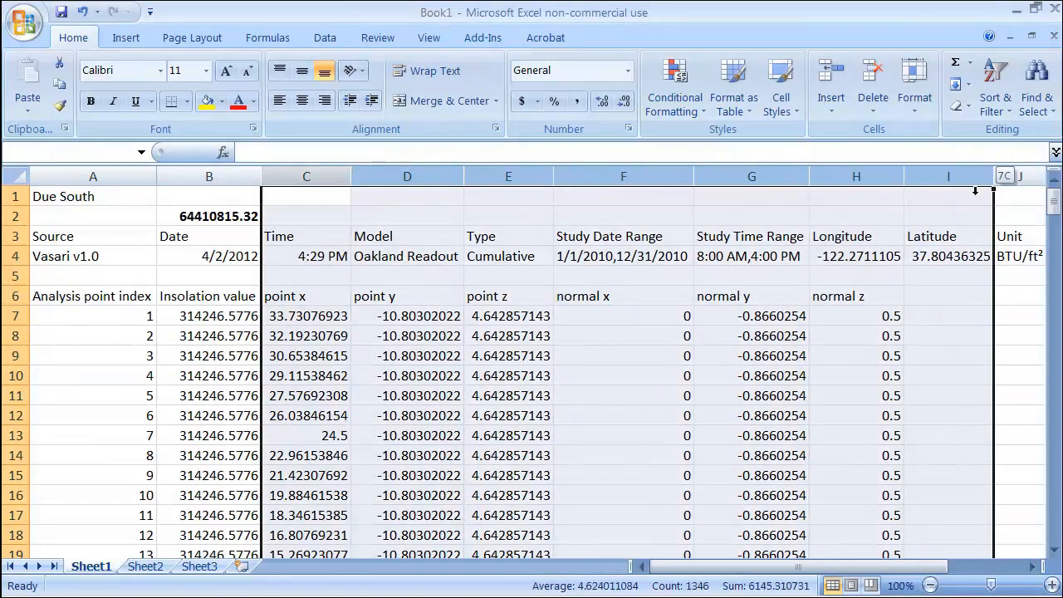
left_click(305, 196)
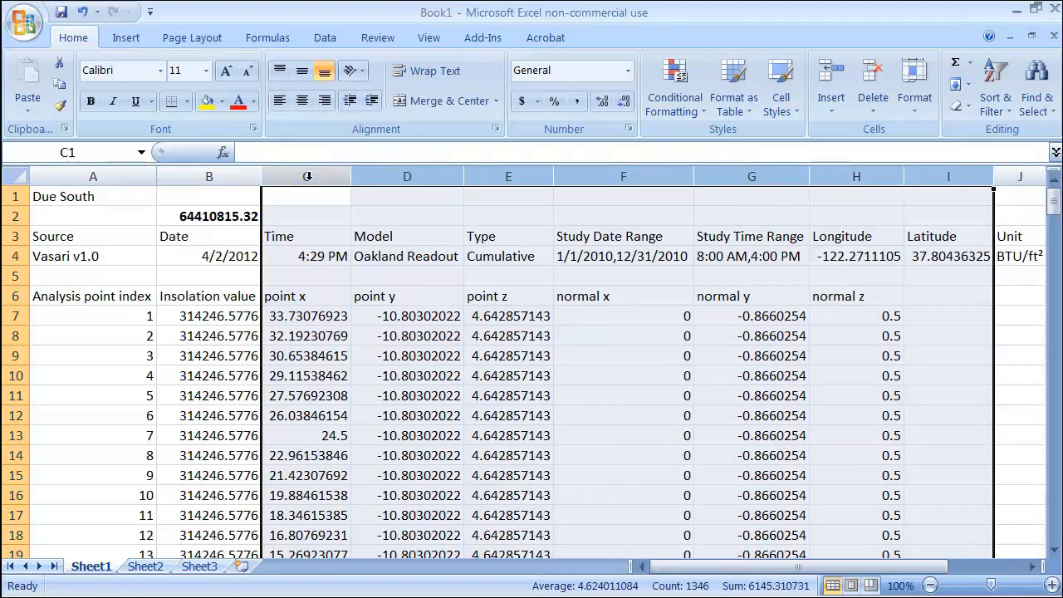
right_click(305, 176)
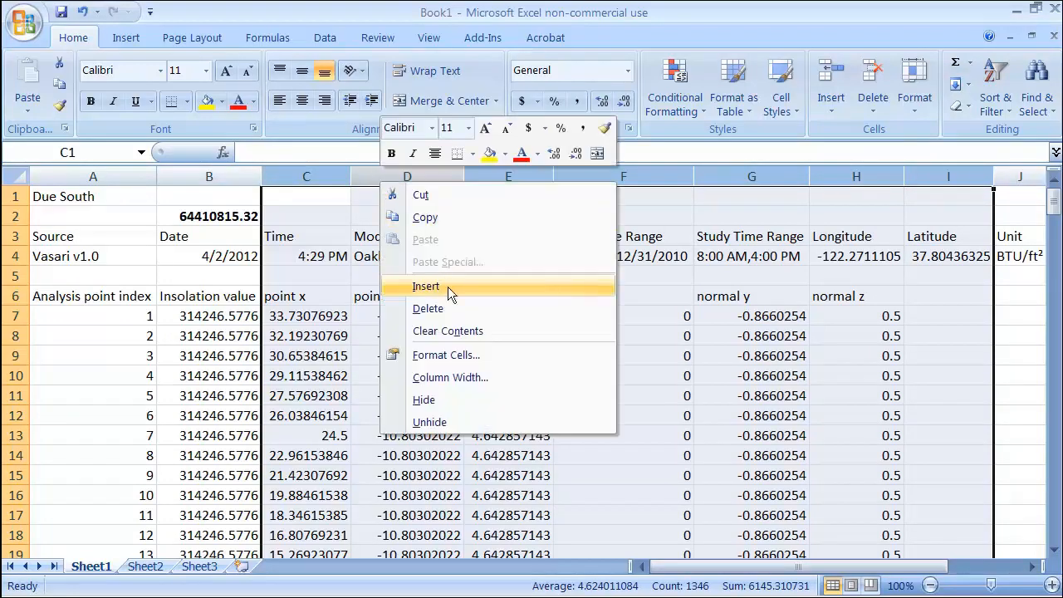
left_click(425, 285)
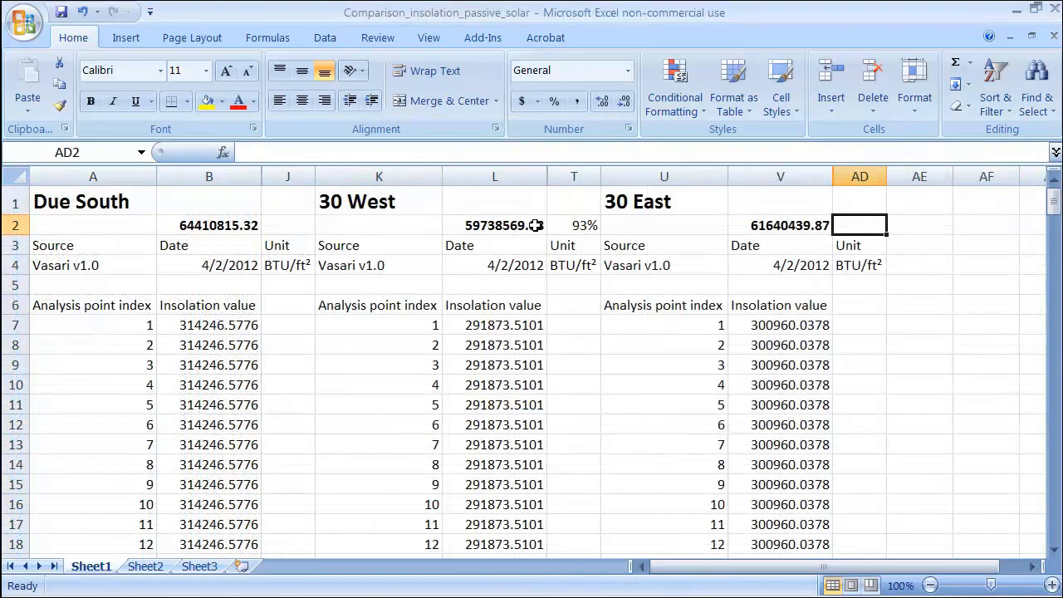
Copy the 30 West 93% ratio formula and paste it beside the 30 East total.
left_click(574, 225)
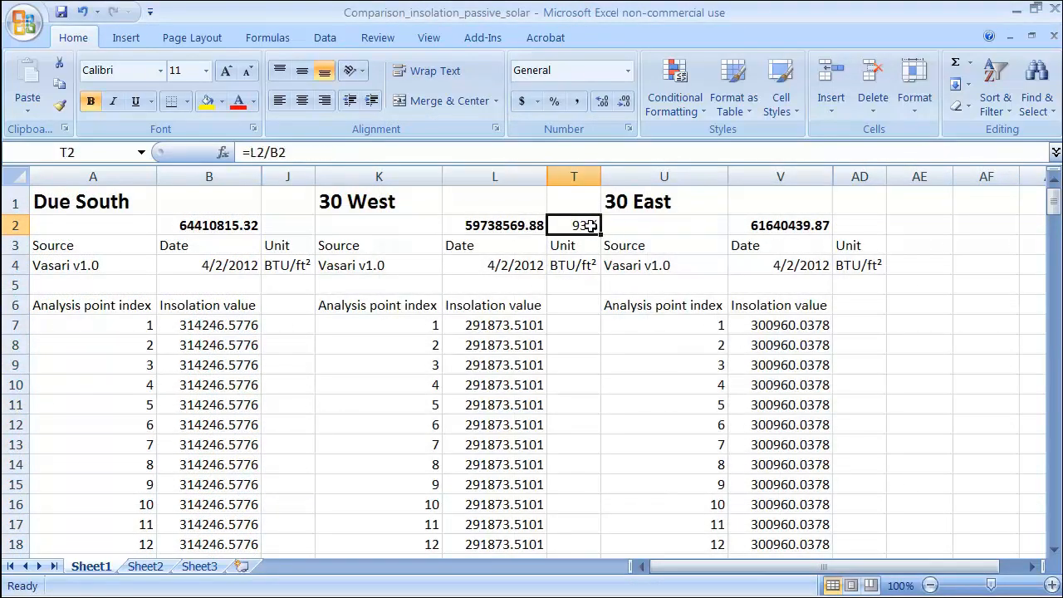
right_click(574, 226)
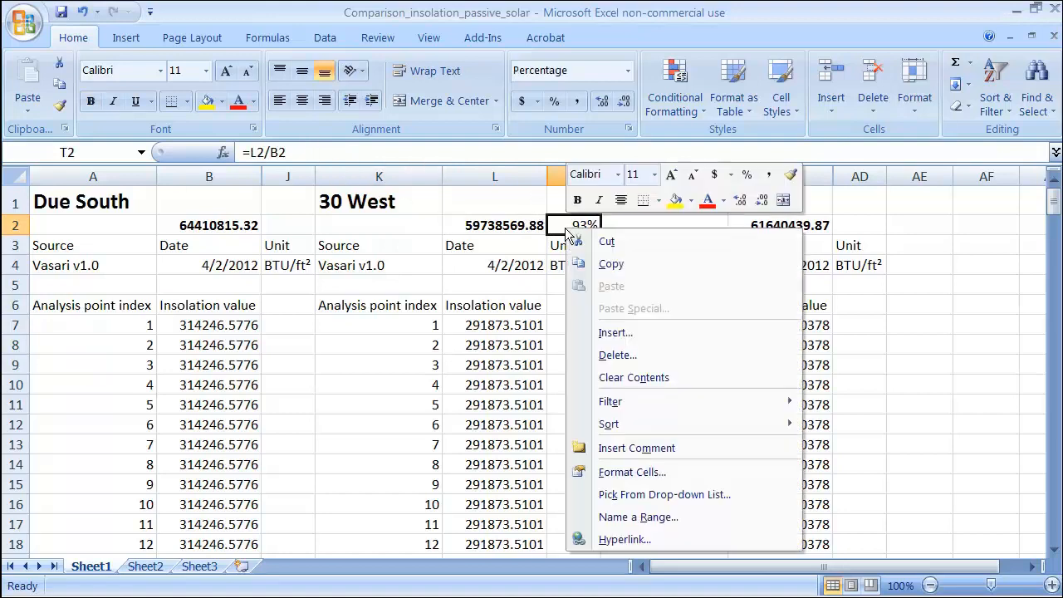
left_click(611, 263)
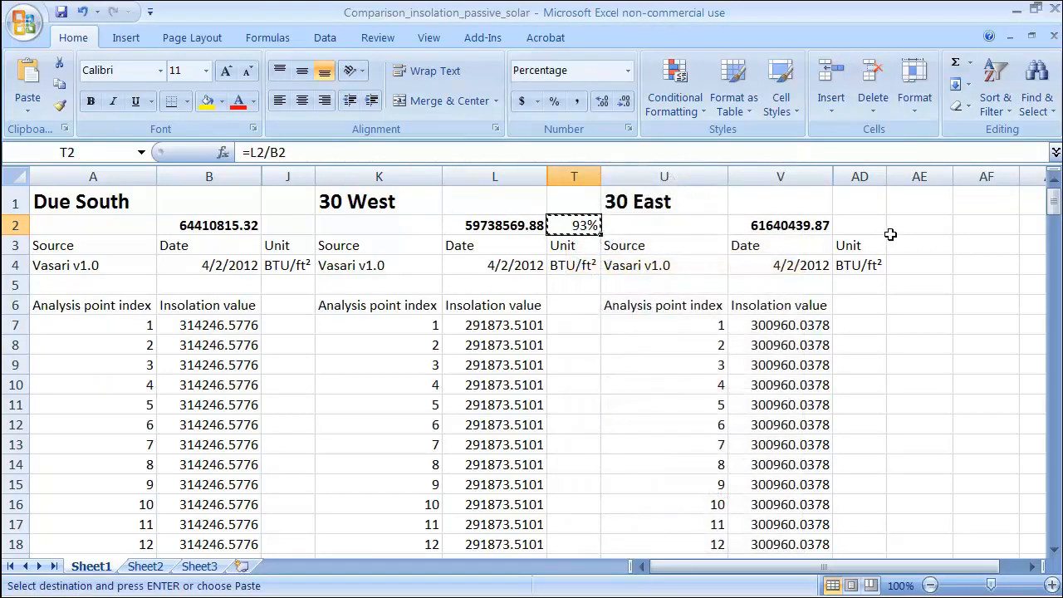
right_click(860, 226)
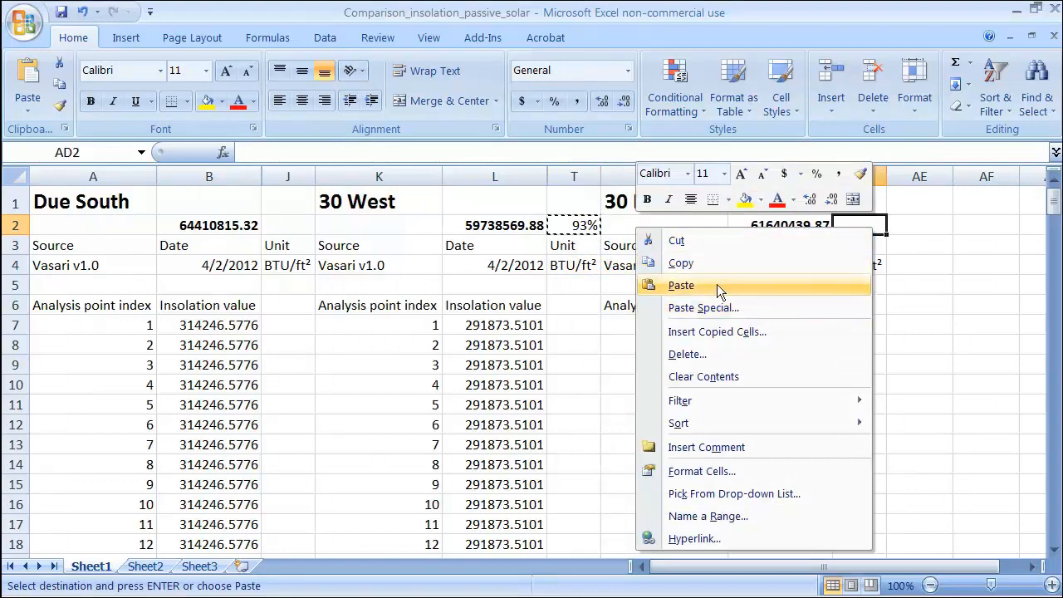
left_click(681, 286)
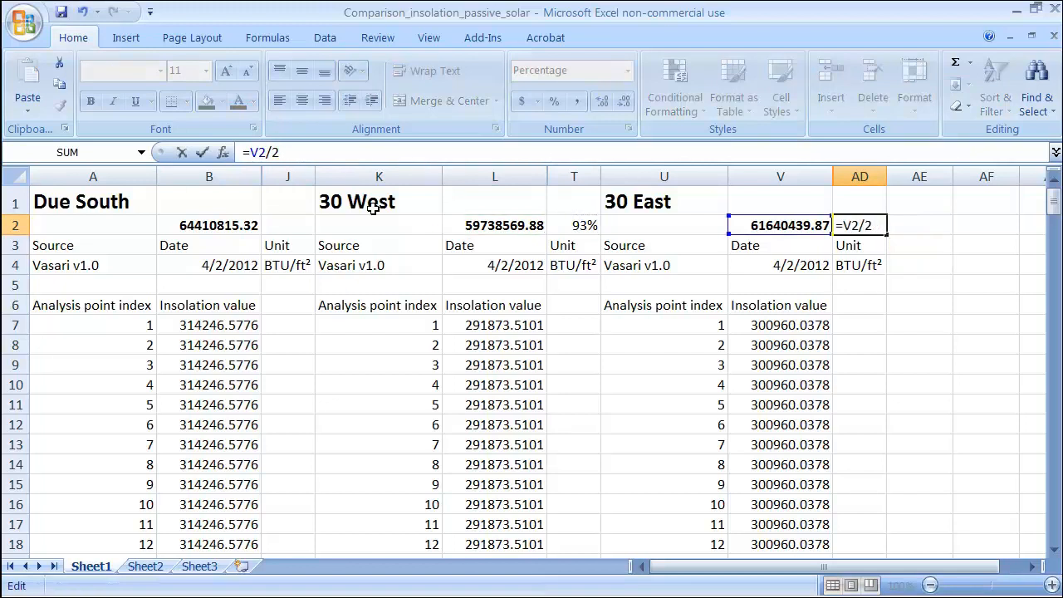
Correct the pasted formula to =V2/B2 so 30 East shows 96% of Due South.
type("B")
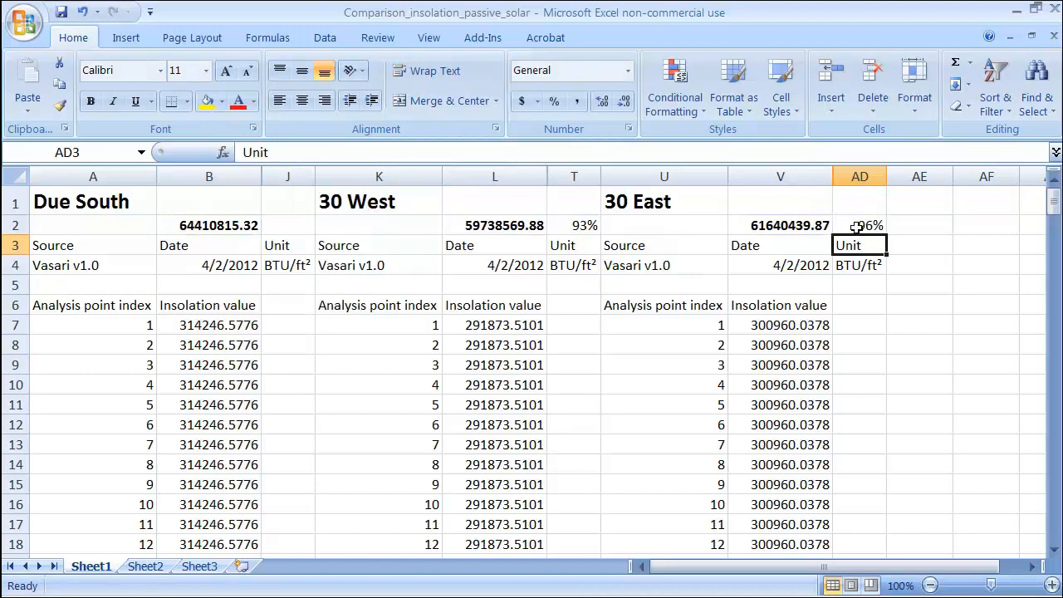
left_click(860, 226)
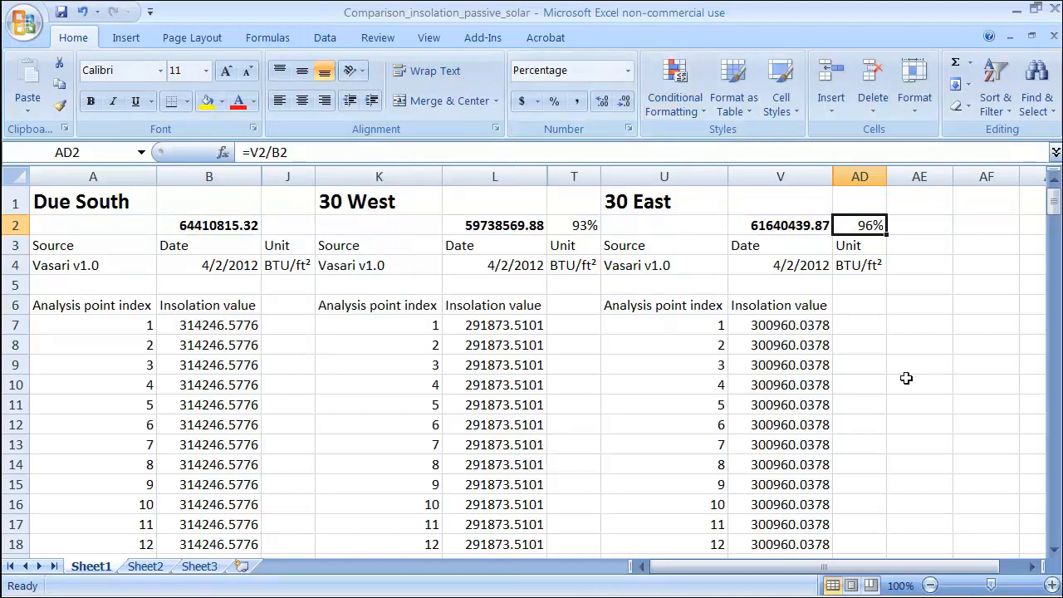
mouse_move(588, 335)
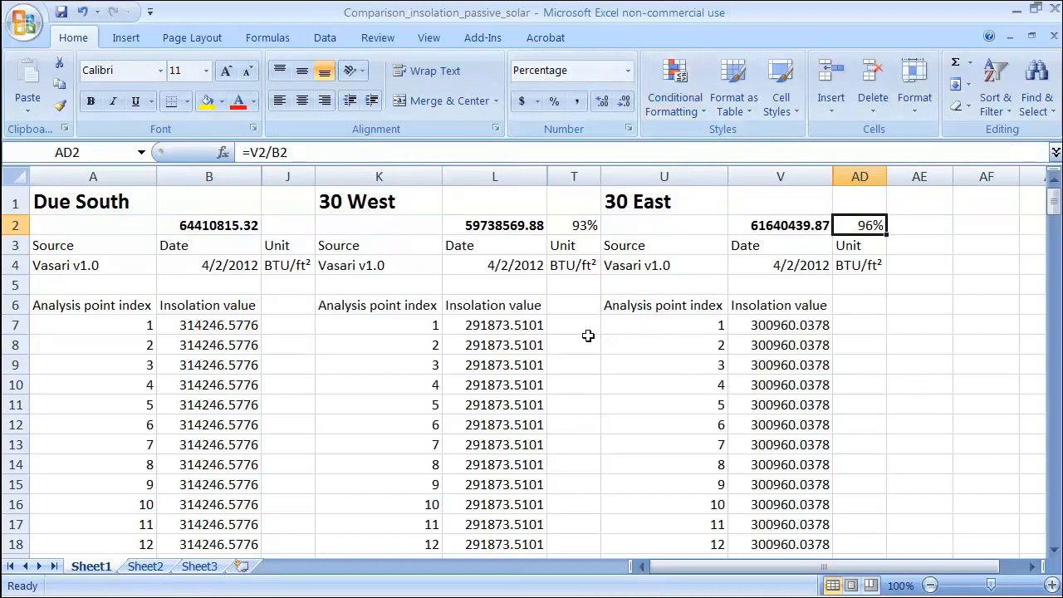
mouse_move(671, 202)
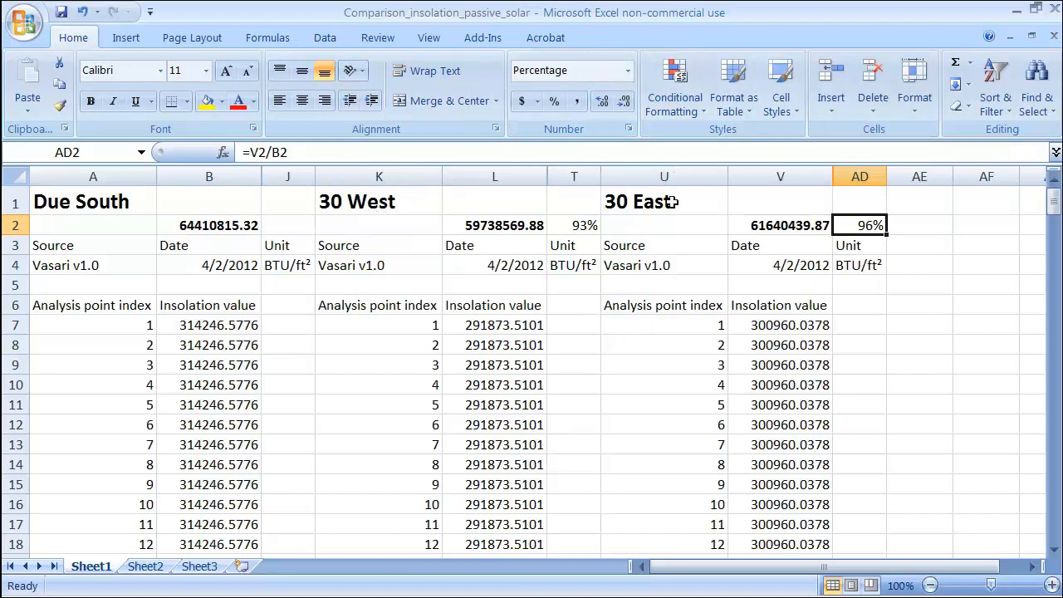
mouse_move(584, 224)
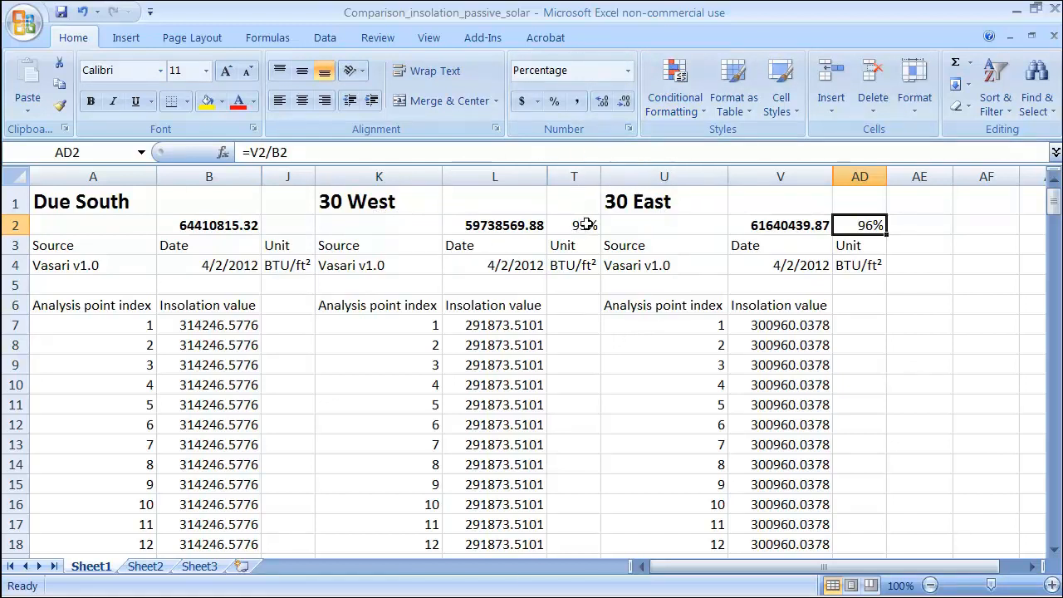
mouse_move(654, 394)
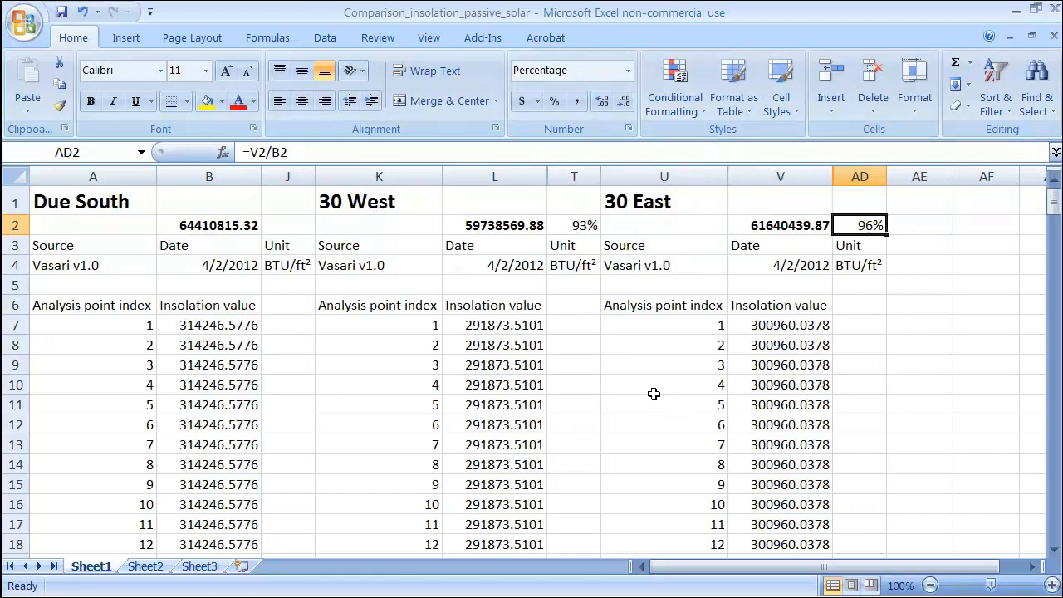
left_click(664, 385)
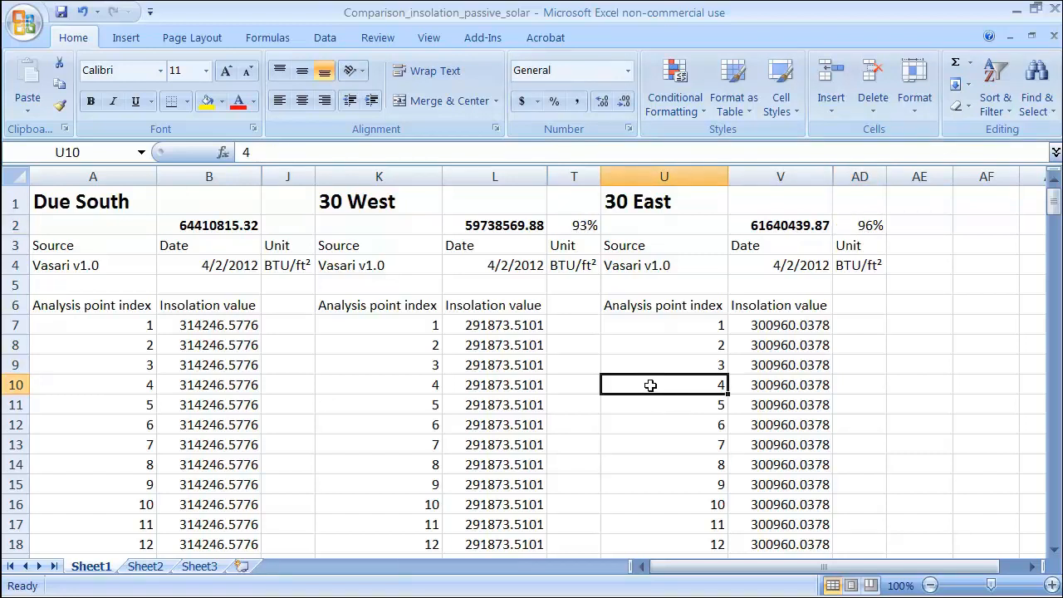